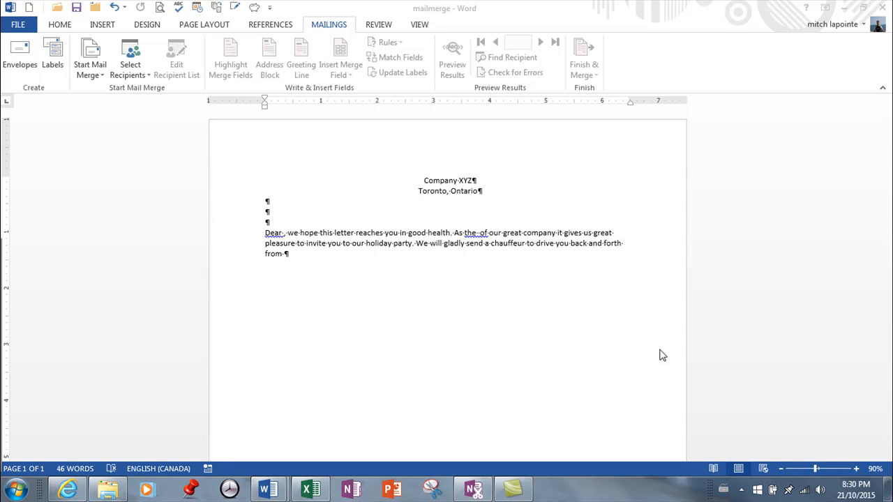
Step: Switch to the dataexcel workbook and deselect the contact table
click(305, 489)
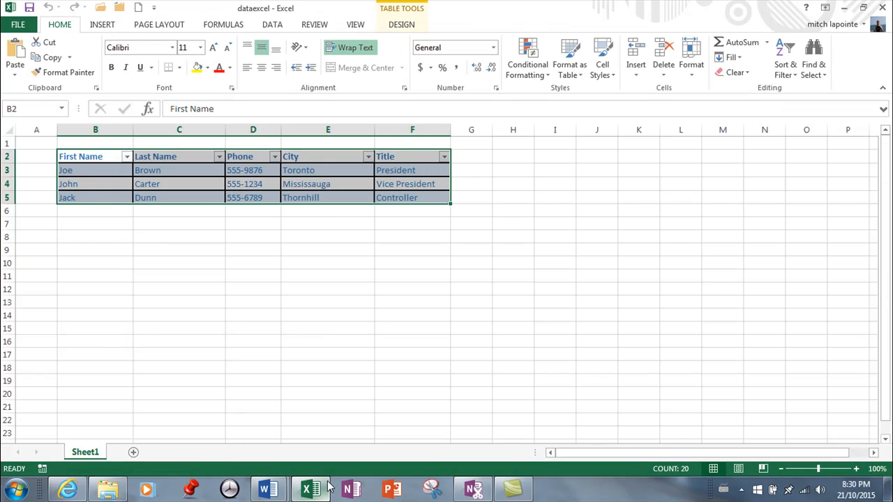
click(179, 289)
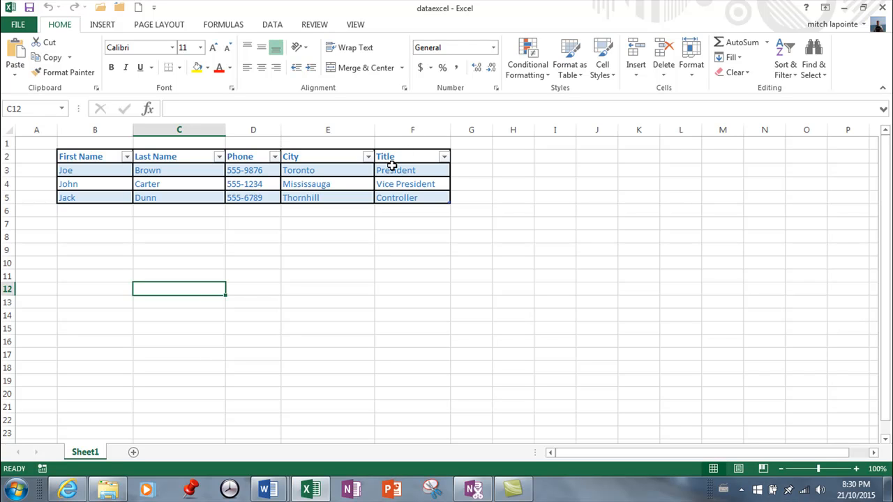
mouse_move(309, 197)
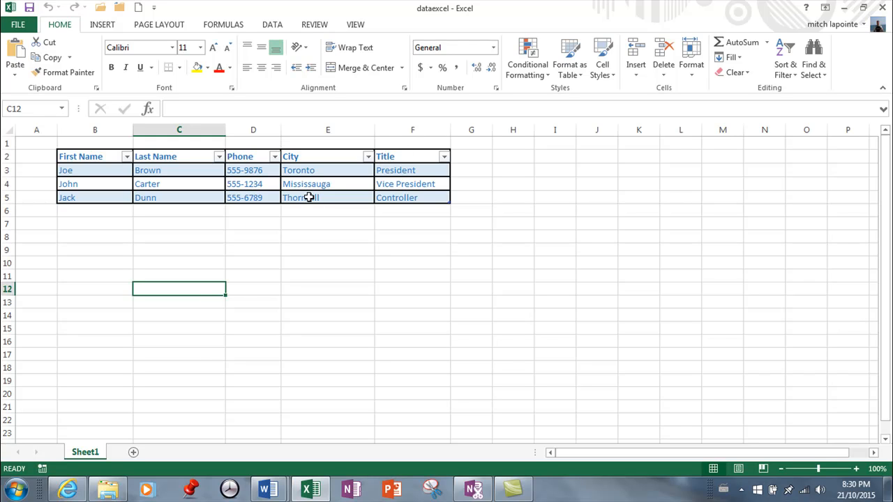
mouse_move(106, 198)
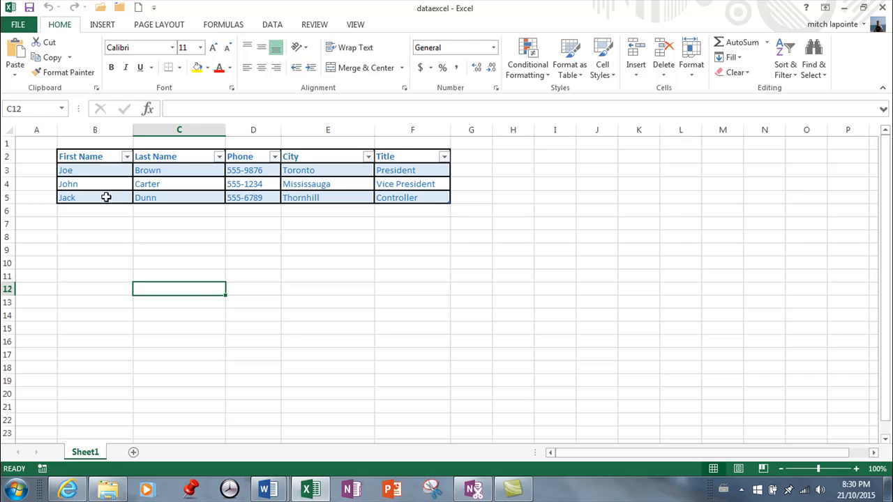
mouse_move(187, 204)
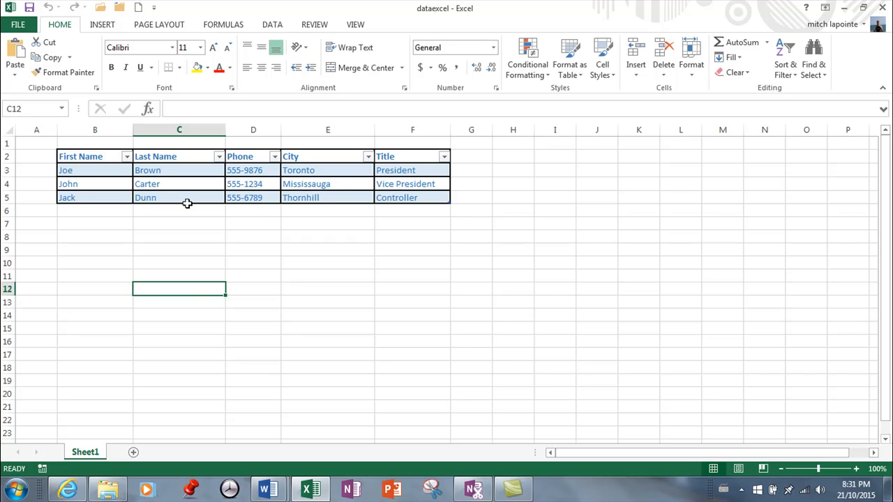
mouse_move(439, 230)
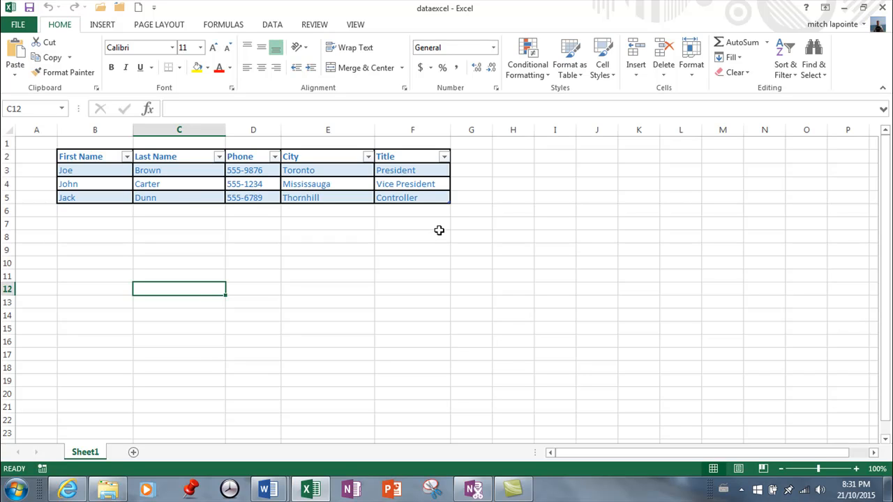
mouse_move(278, 480)
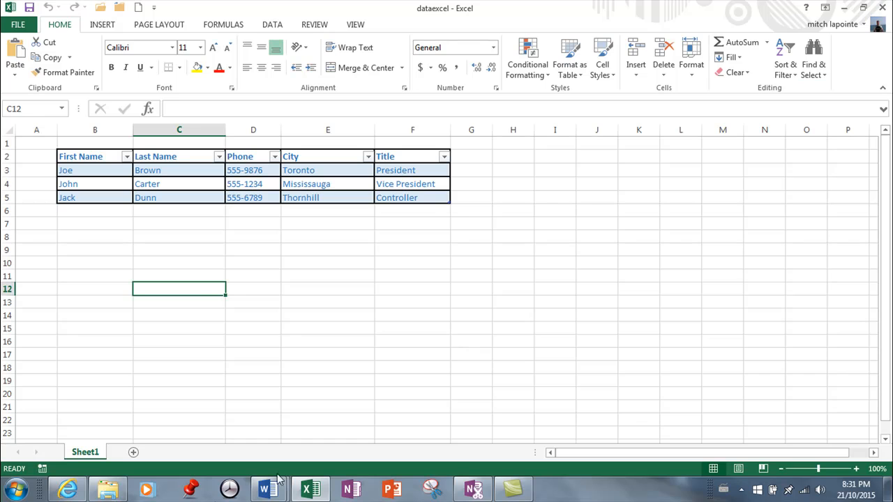
mouse_move(268, 489)
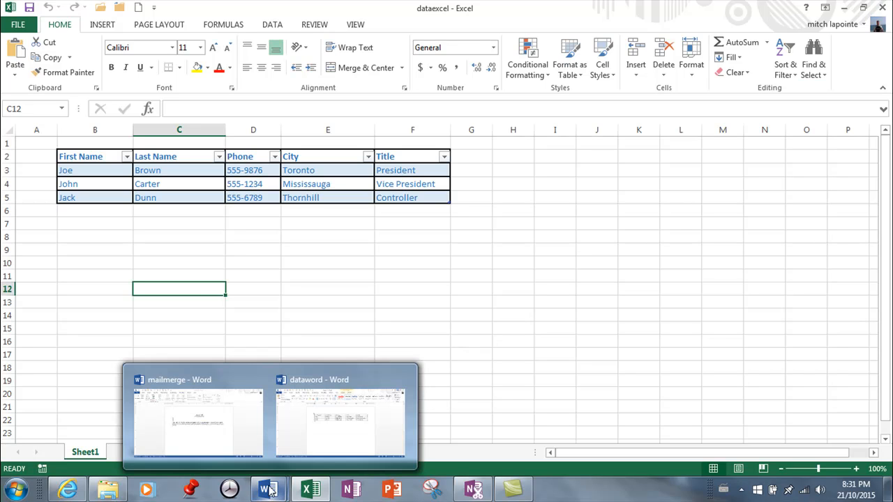
Step: Review the dataword contact table, then close it and Excel to return to the mailmerge letter
click(340, 418)
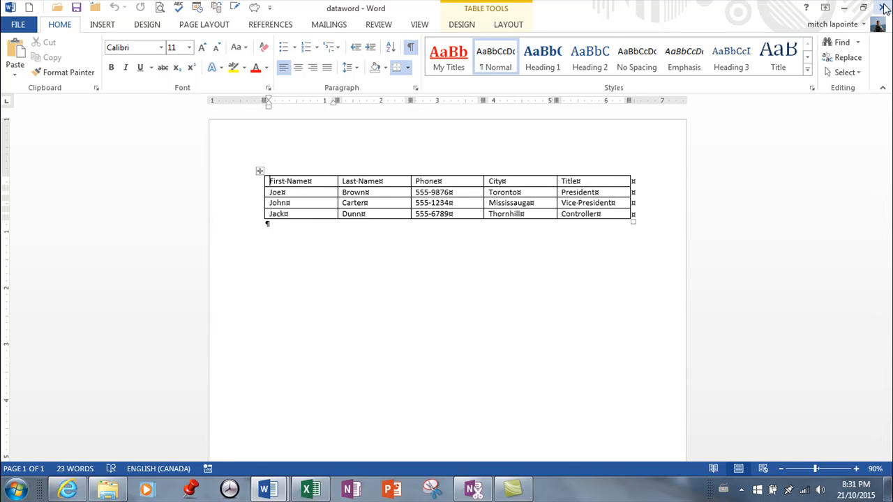
click(309, 488)
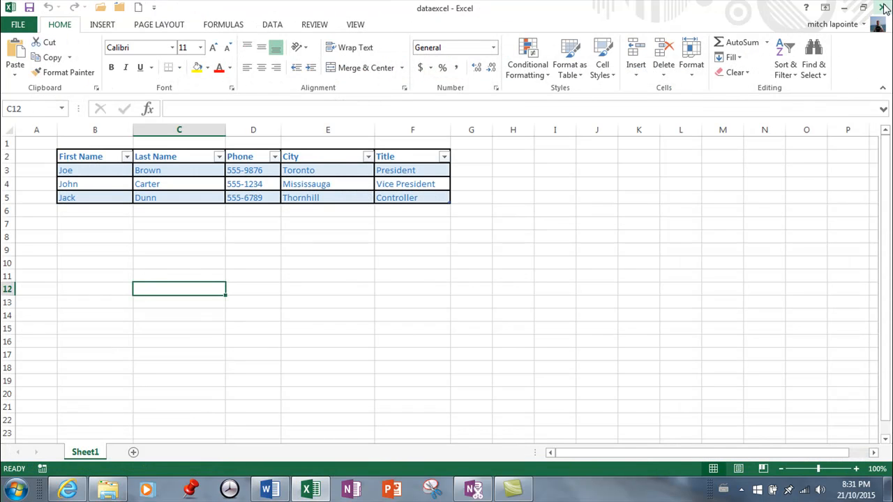
click(268, 488)
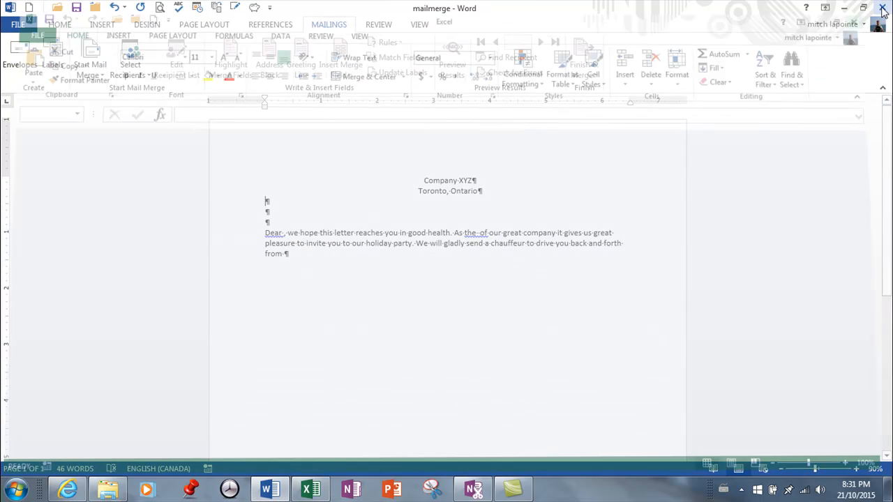
click(882, 7)
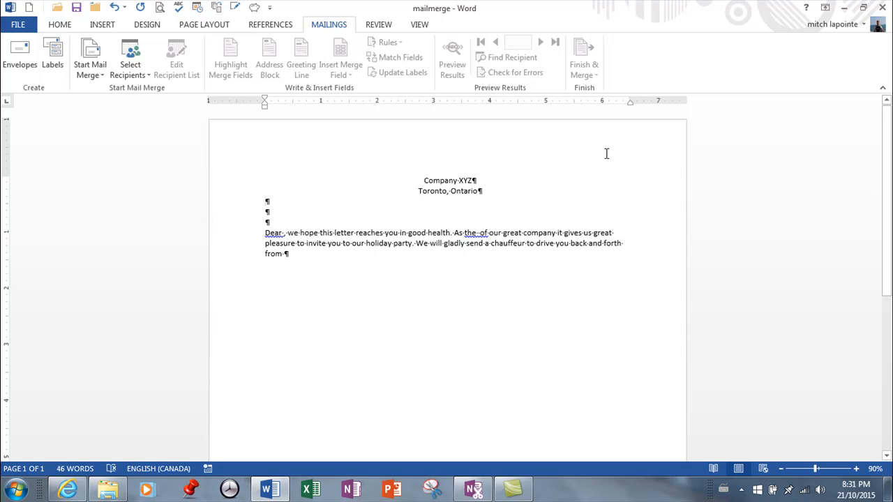
click(265, 201)
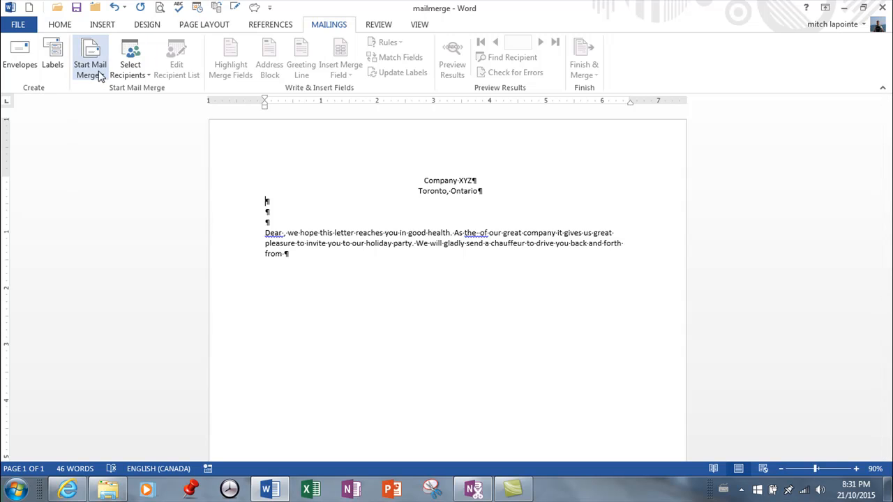
click(89, 59)
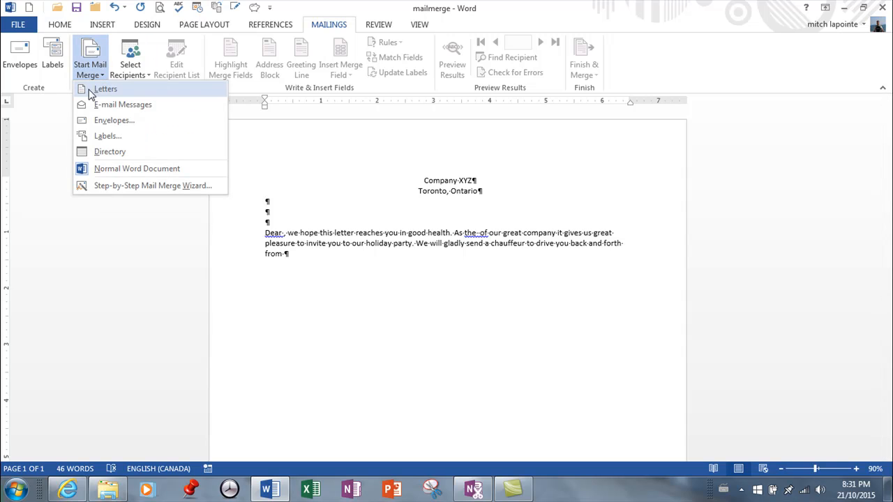
mouse_move(131, 90)
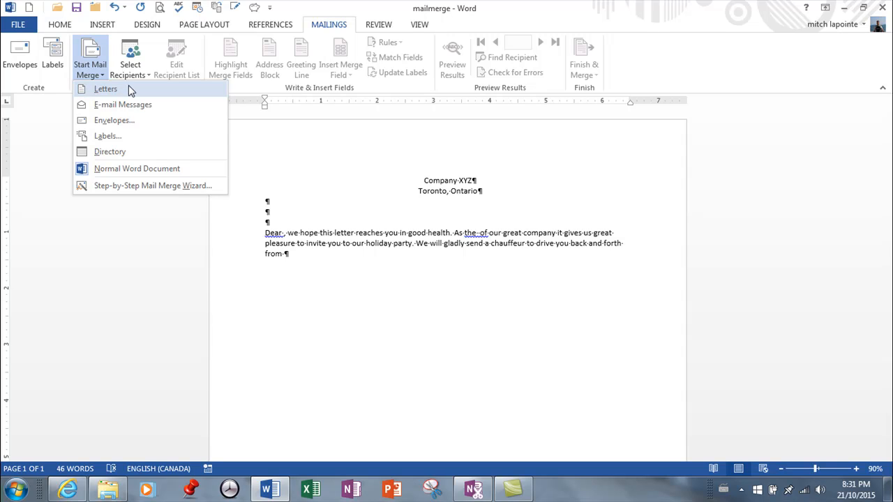
mouse_move(122, 104)
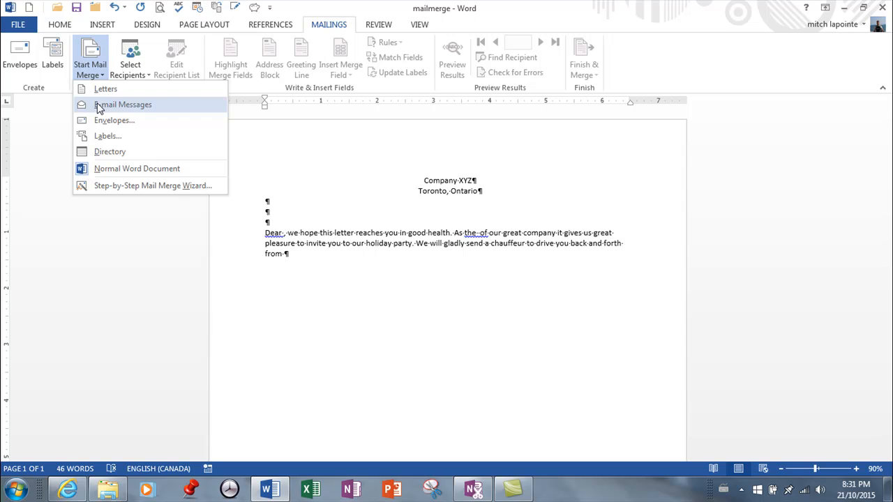
mouse_move(107, 136)
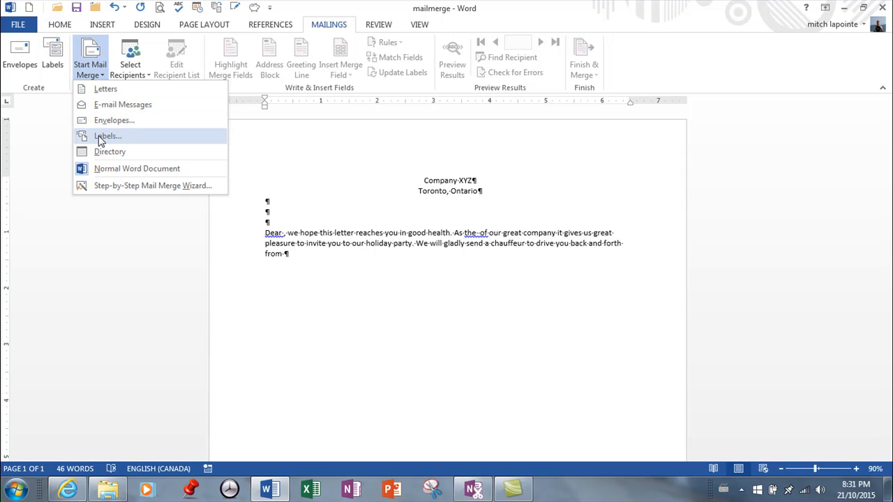
mouse_move(114, 120)
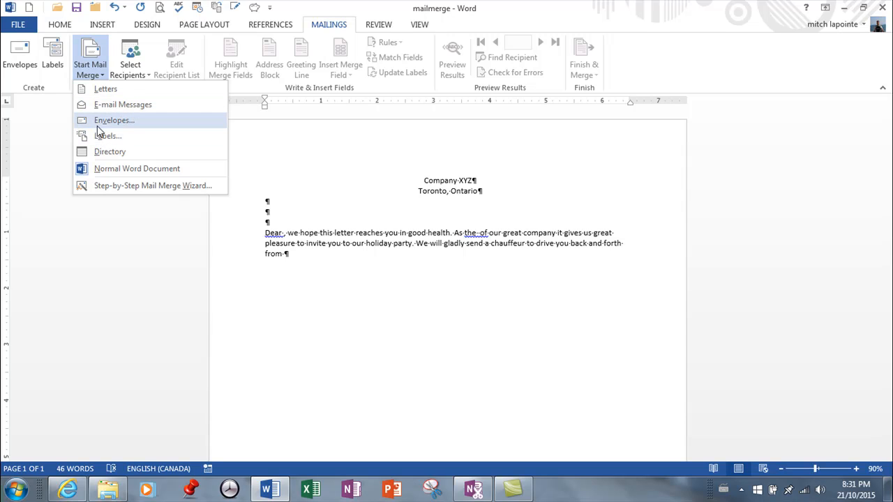
mouse_move(94, 131)
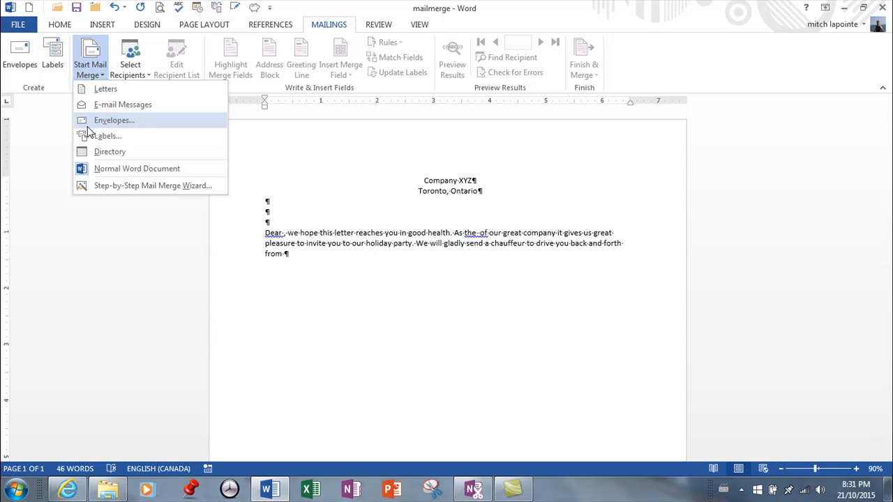
mouse_move(108, 190)
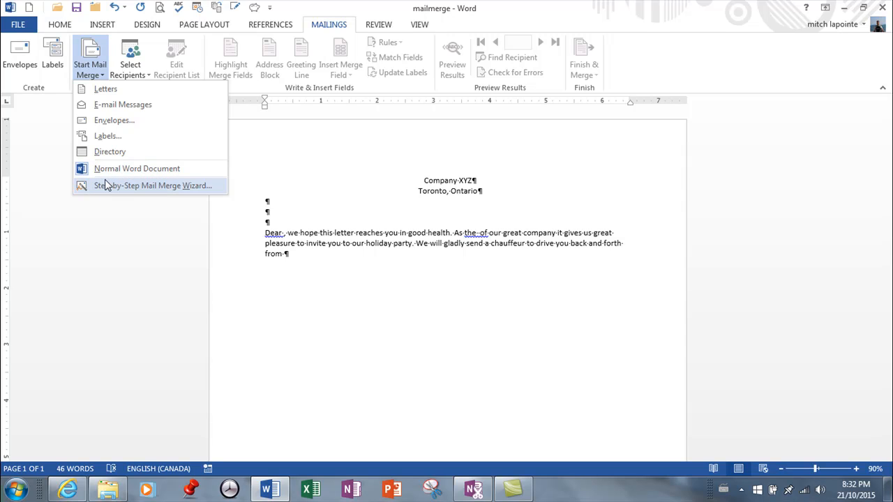
mouse_move(136, 169)
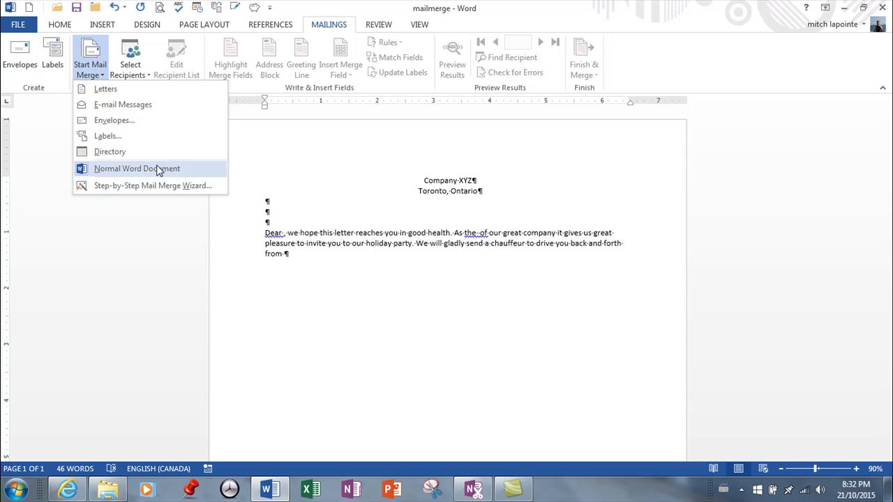
click(137, 168)
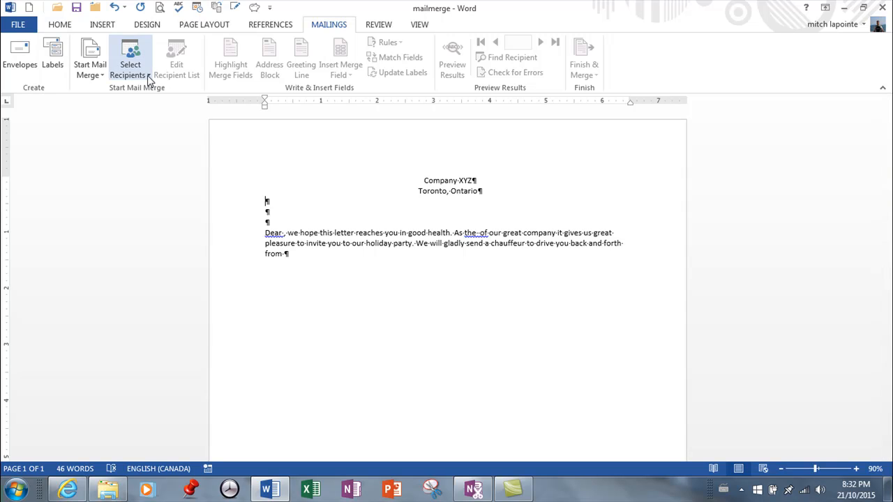
Step: Use the existing dataexcel workbook from Documents as the recipient list, keeping Sheet1$ with column headers
click(130, 59)
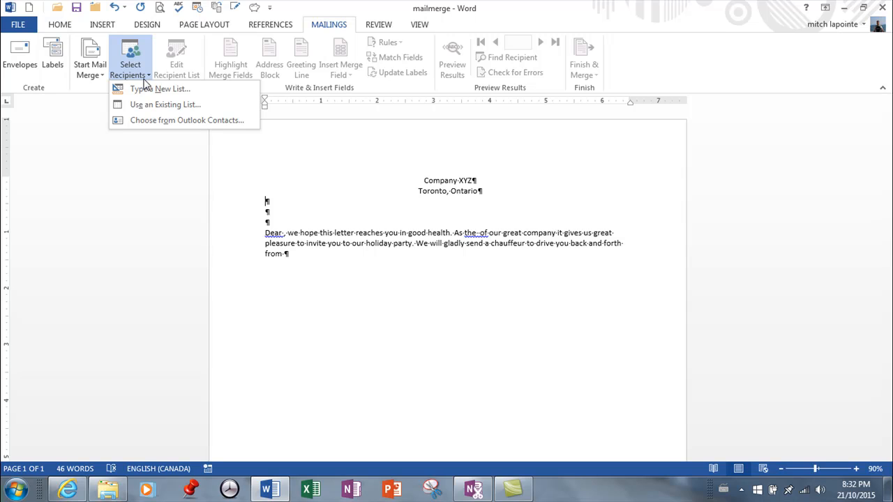
mouse_move(160, 89)
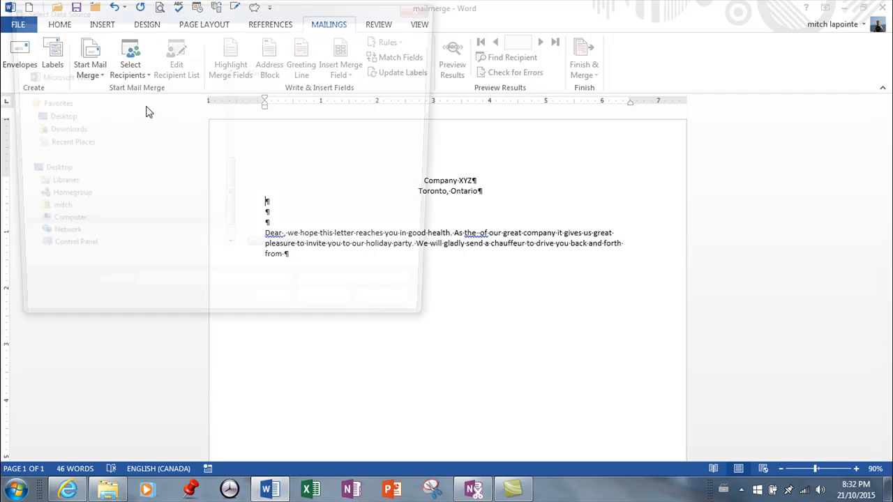
click(130, 70)
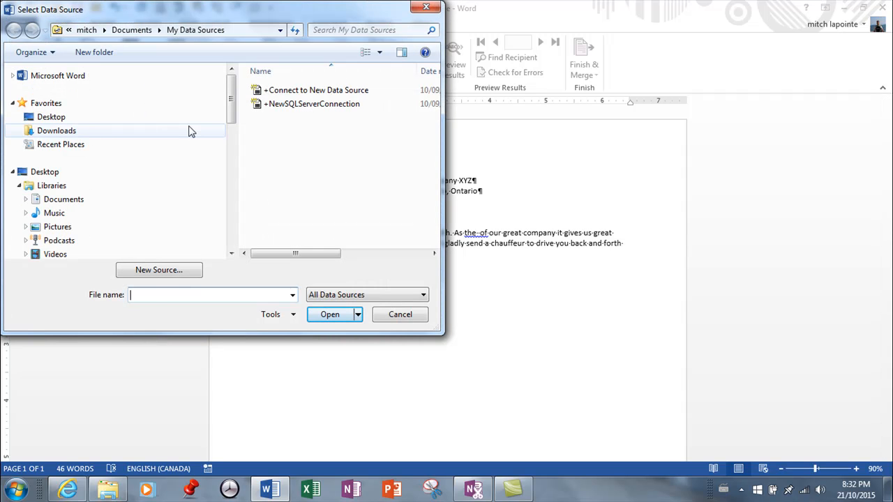
click(63, 199)
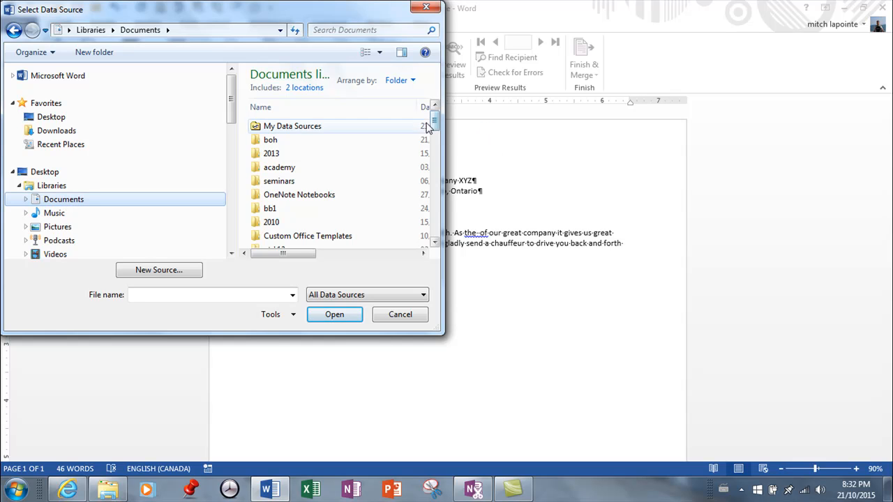
scroll(down, 3)
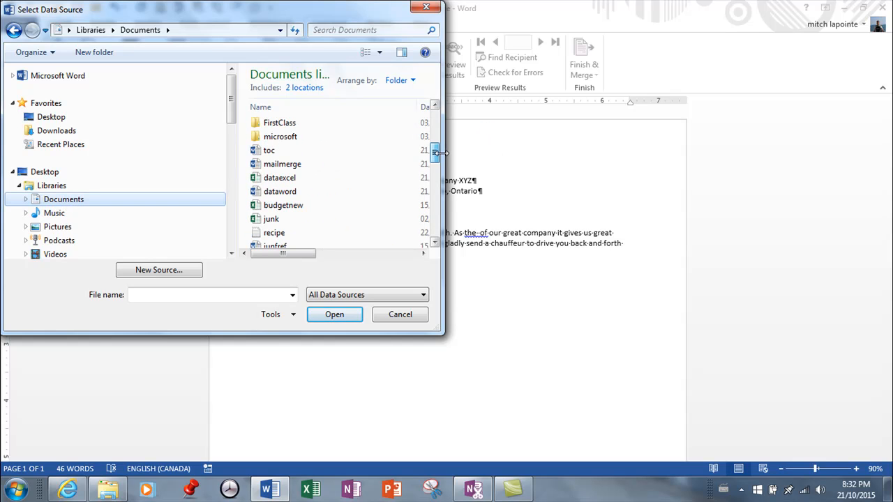
mouse_move(279, 178)
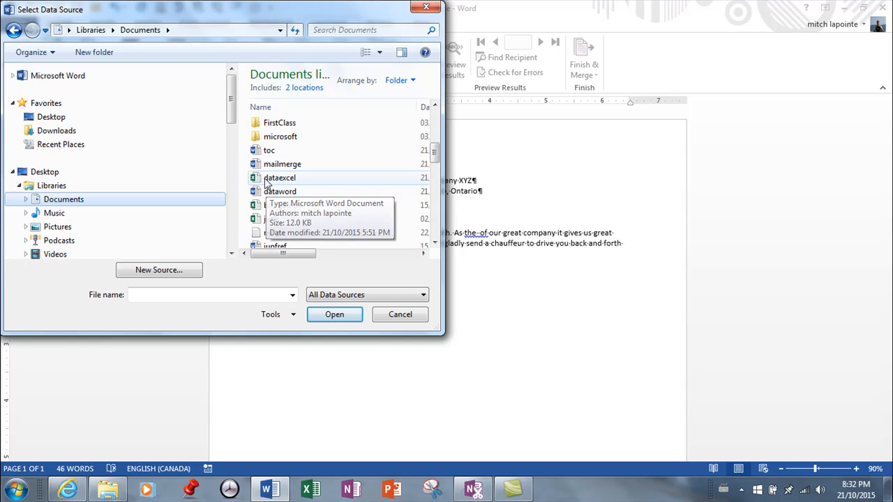
mouse_move(280, 192)
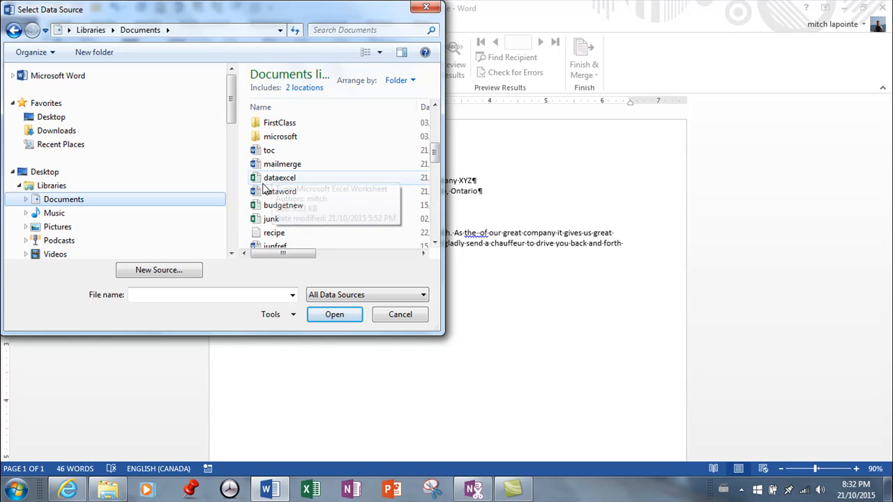
click(280, 177)
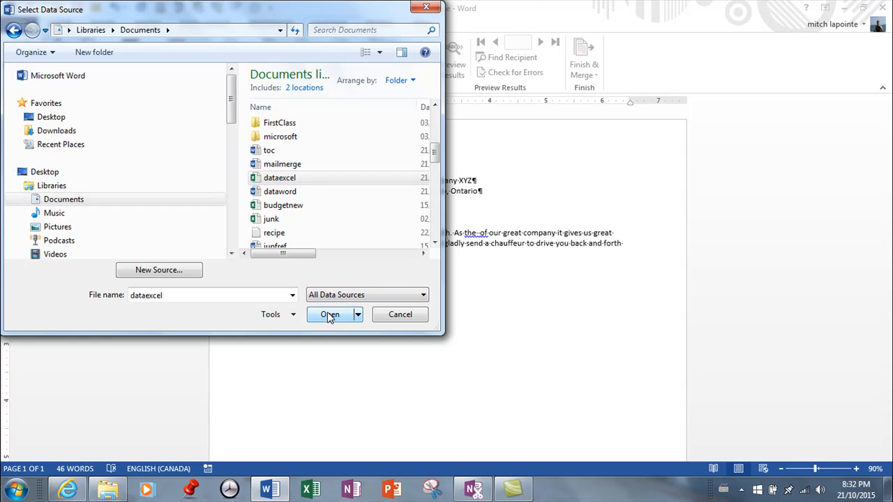
click(329, 315)
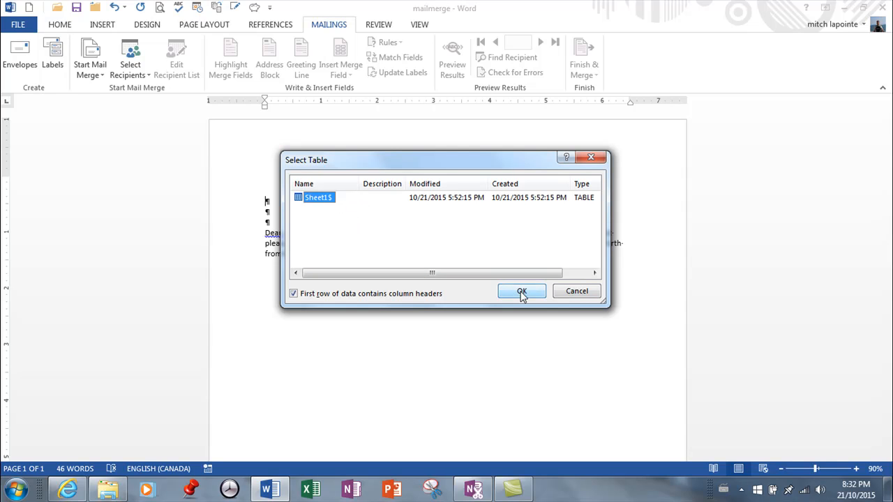
click(521, 291)
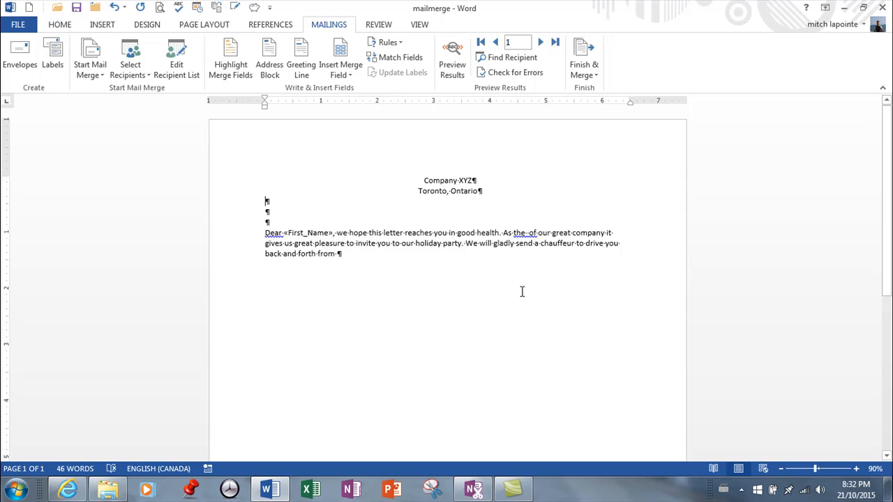
mouse_move(484, 218)
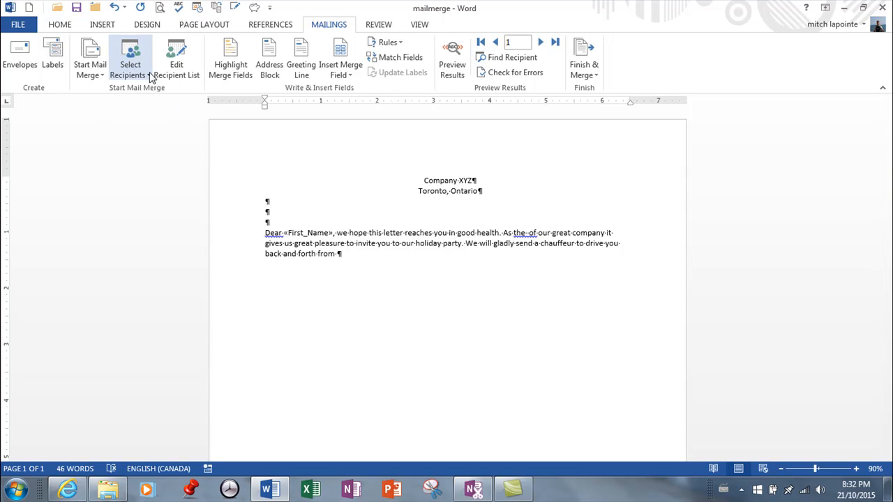
click(131, 60)
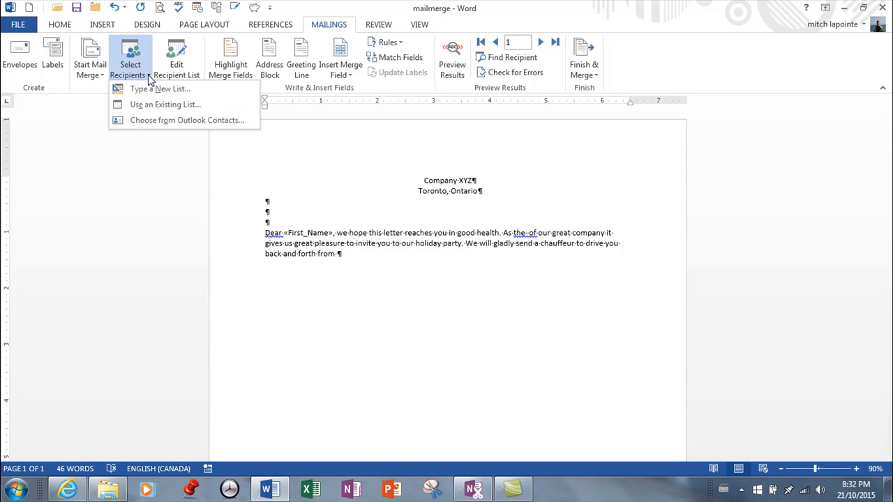
mouse_move(177, 59)
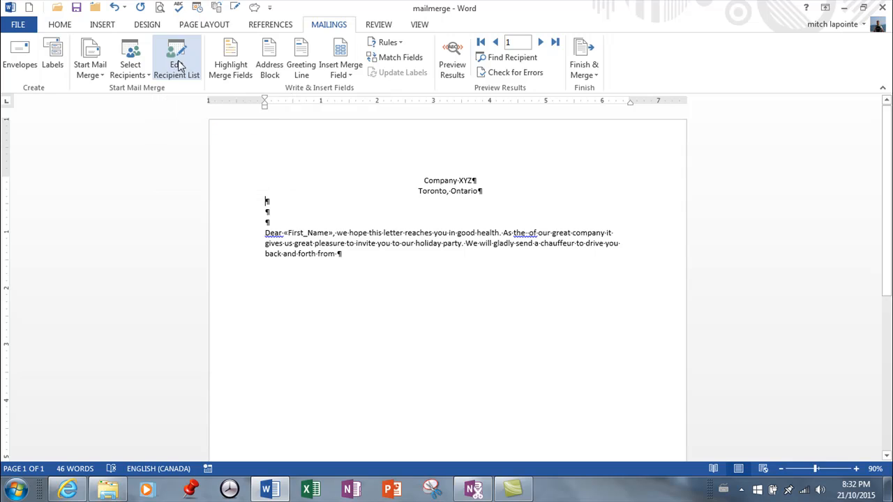
Step: Show the recipient list and uncheck then recheck the third recipient so all three stay included
click(176, 59)
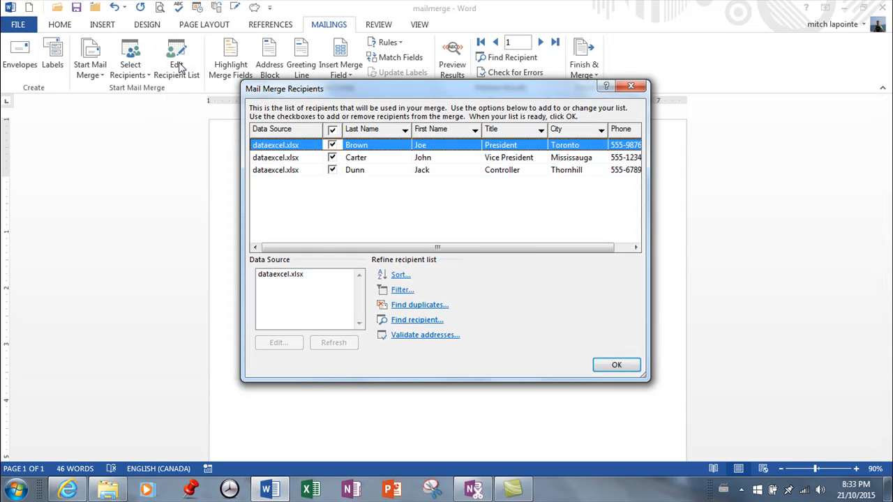
mouse_move(397, 153)
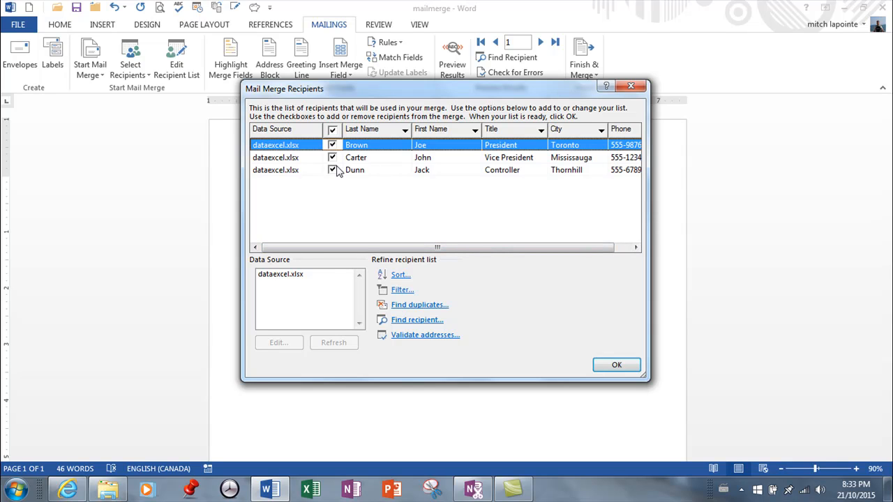
click(333, 170)
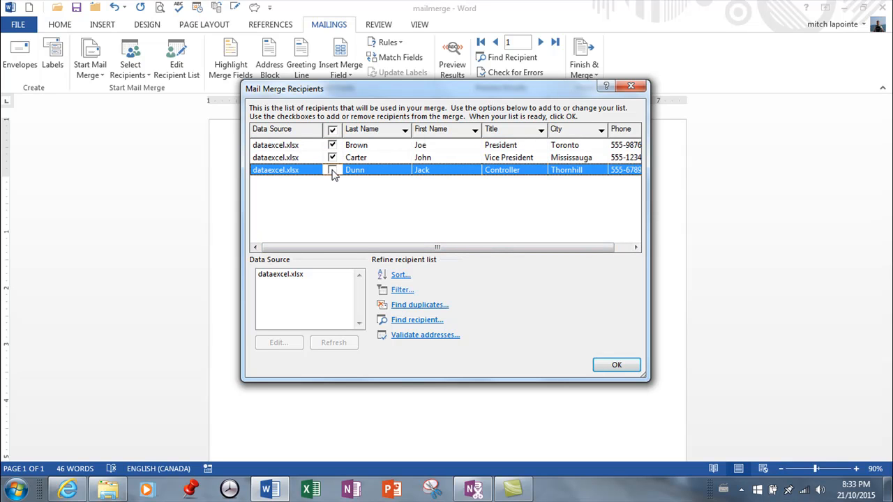
click(333, 169)
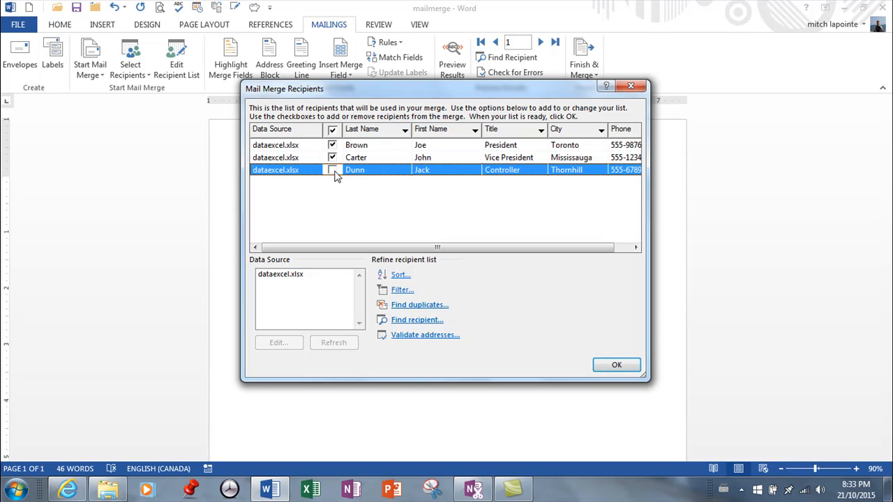
click(333, 169)
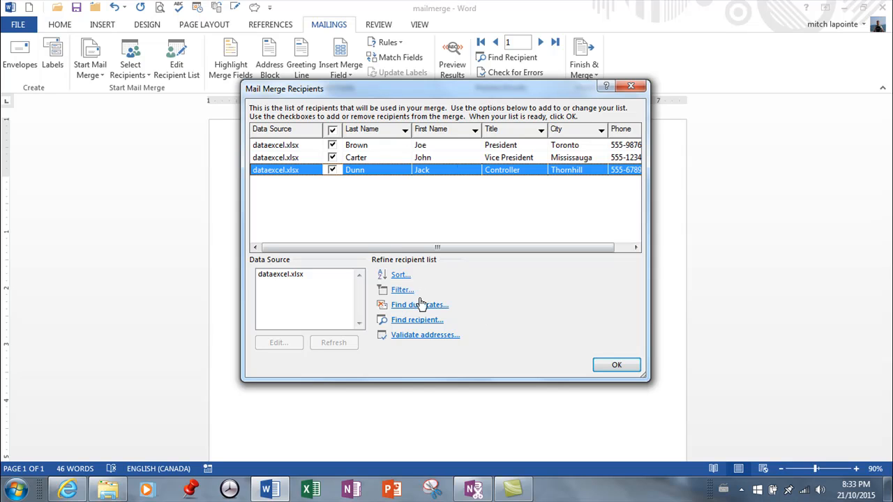
mouse_move(406, 304)
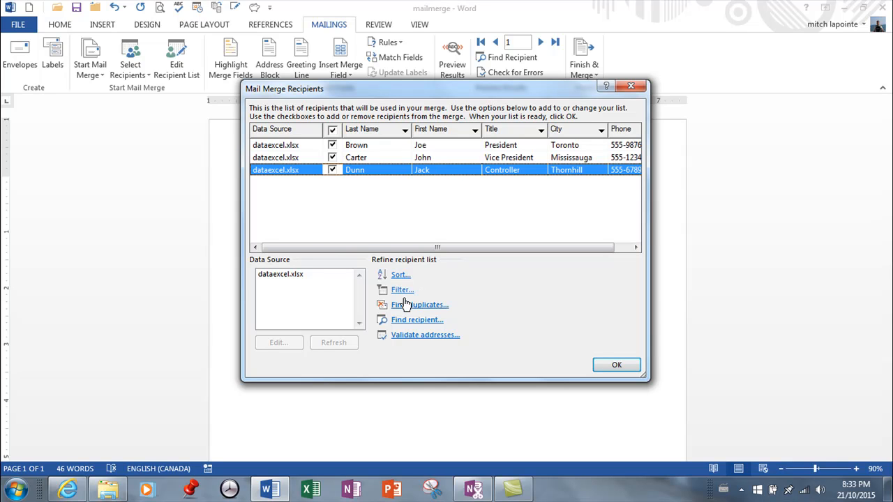
mouse_move(467, 300)
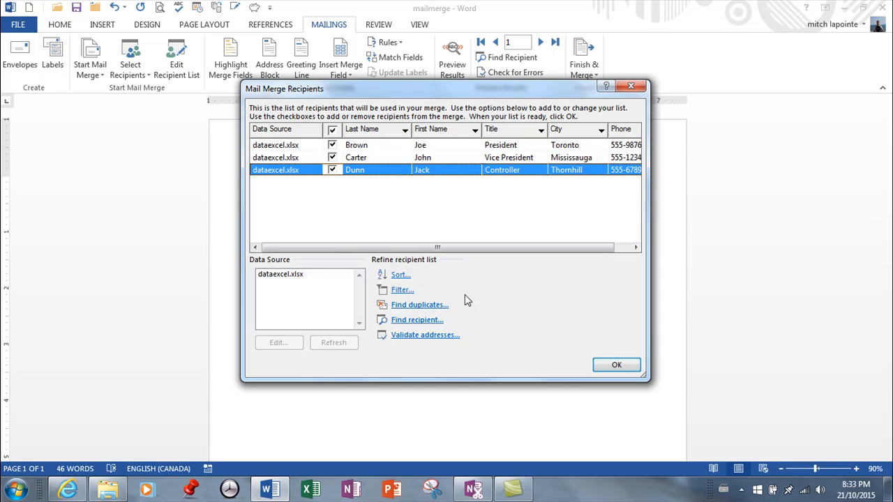
mouse_move(402, 290)
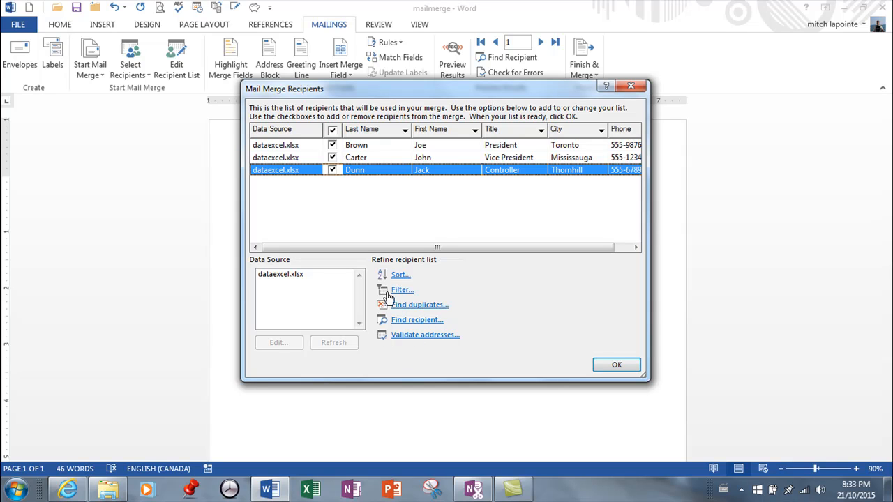
mouse_move(412, 273)
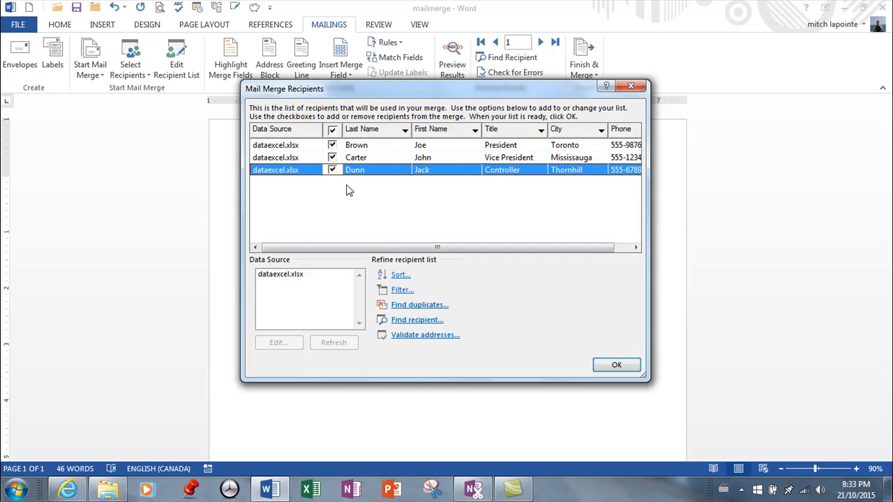
mouse_move(366, 170)
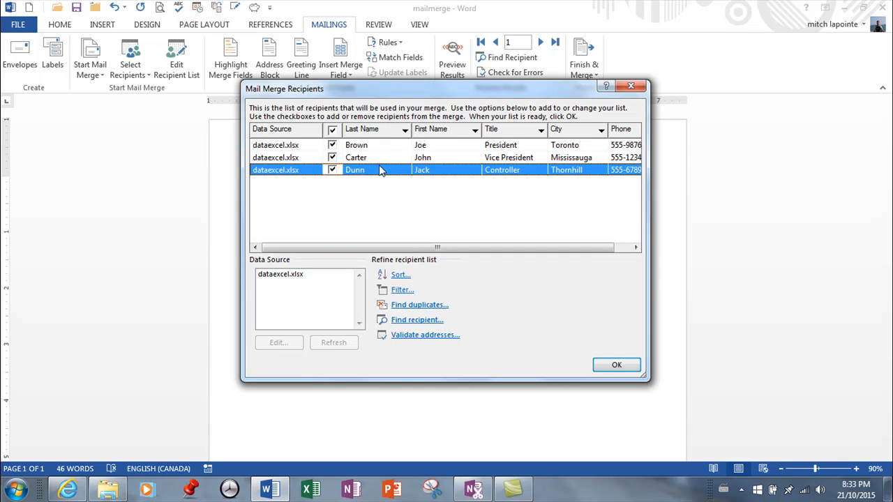
Step: Close the recipient list and place the cursor on the blank line above the greeting
click(617, 364)
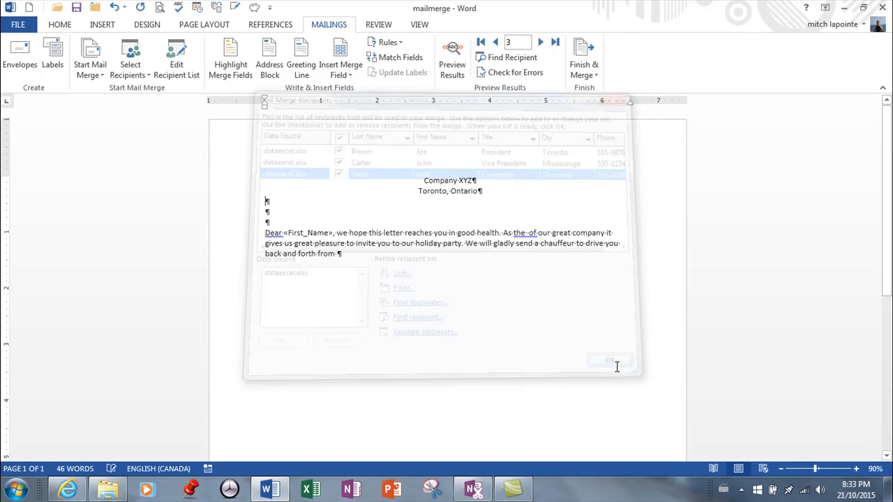
click(609, 360)
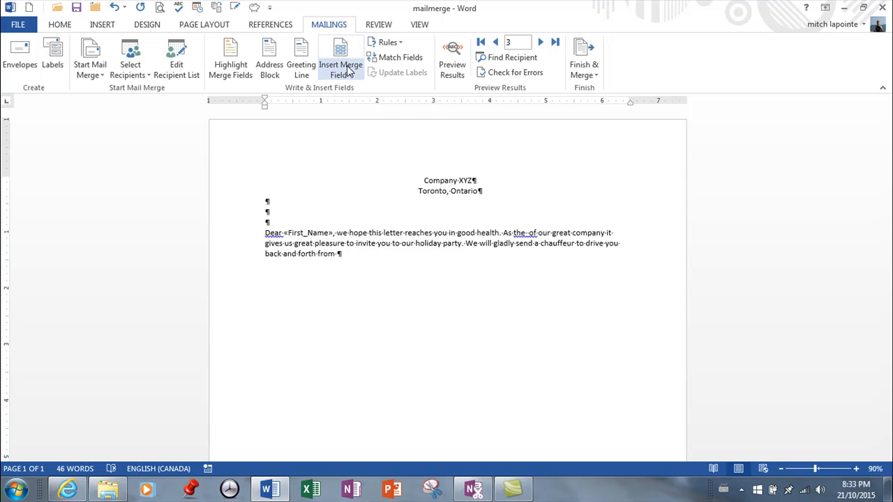
mouse_move(340, 59)
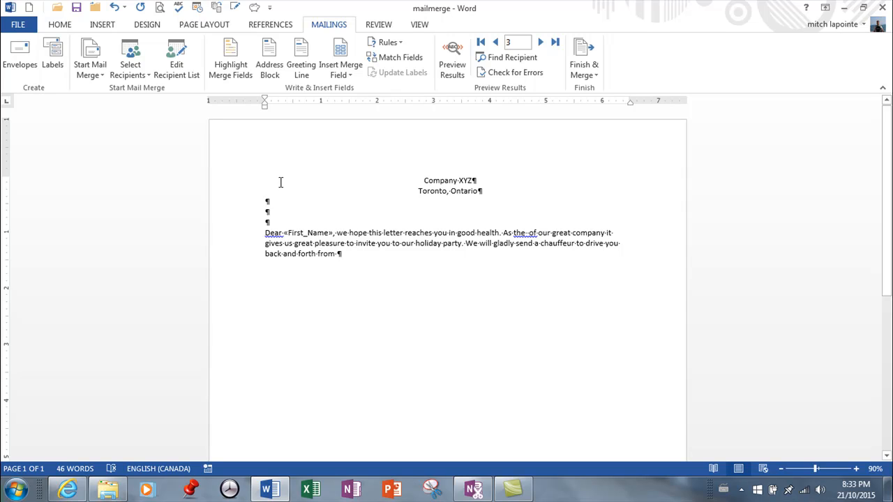
mouse_move(345, 183)
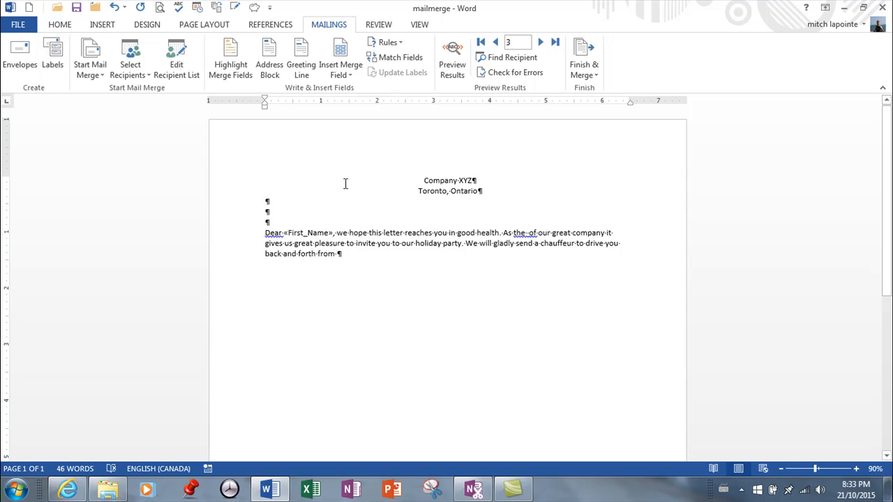
mouse_move(292, 199)
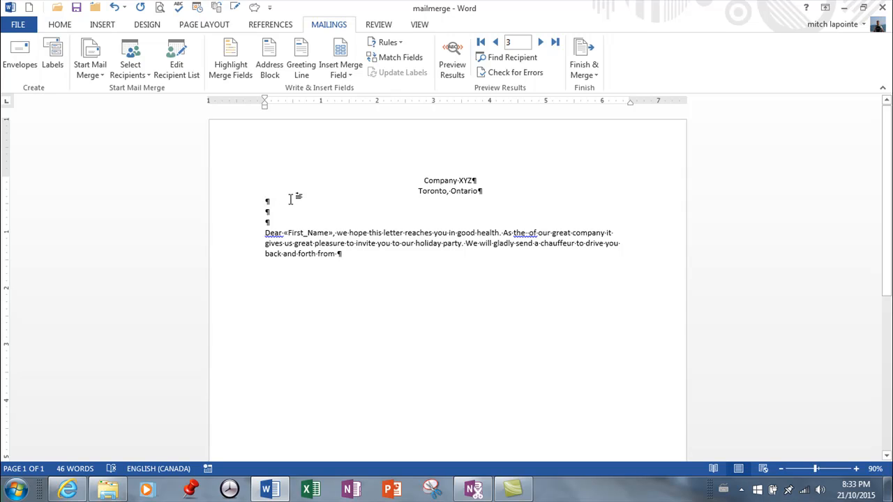
click(266, 200)
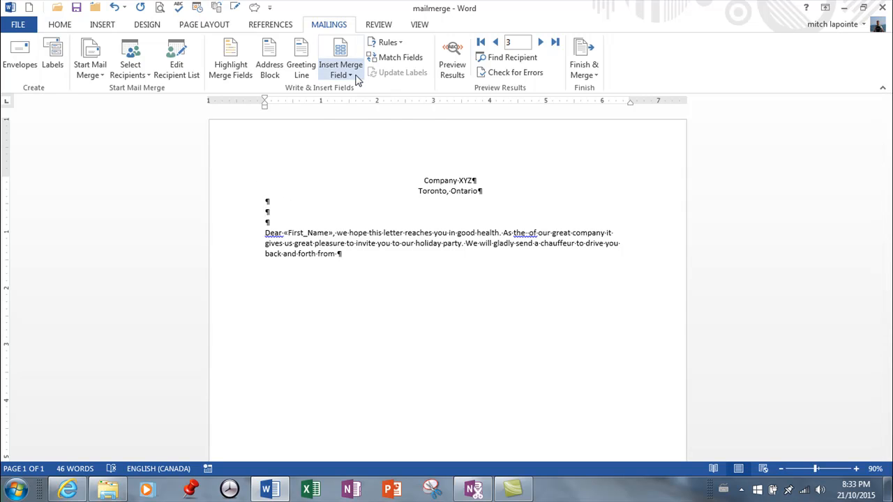
Step: Insert the First_Name and Last_Name merge fields on that name line
click(341, 74)
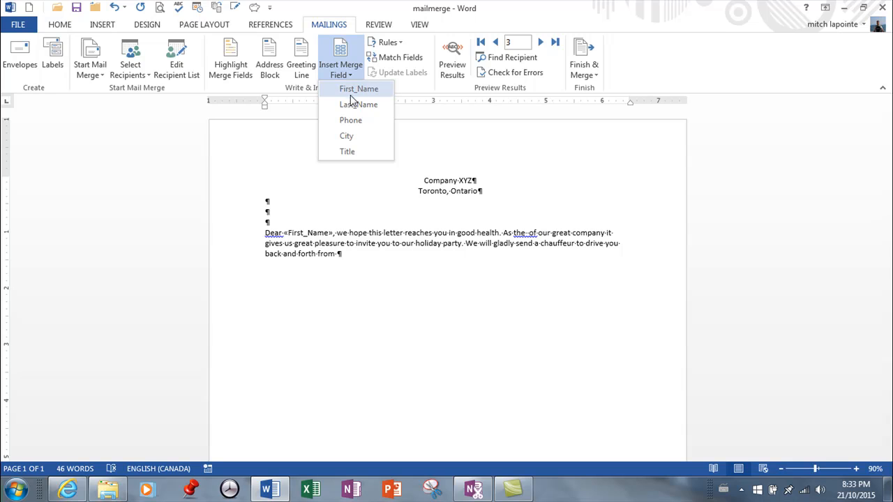
mouse_move(348, 98)
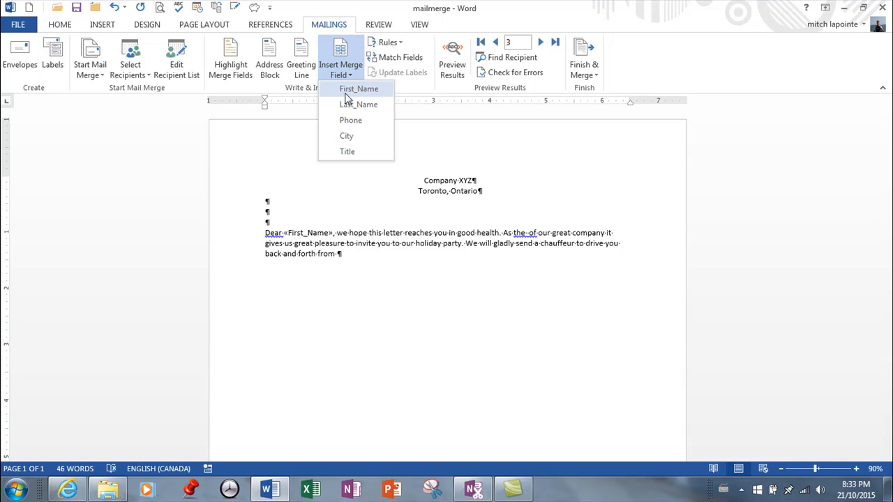
click(358, 89)
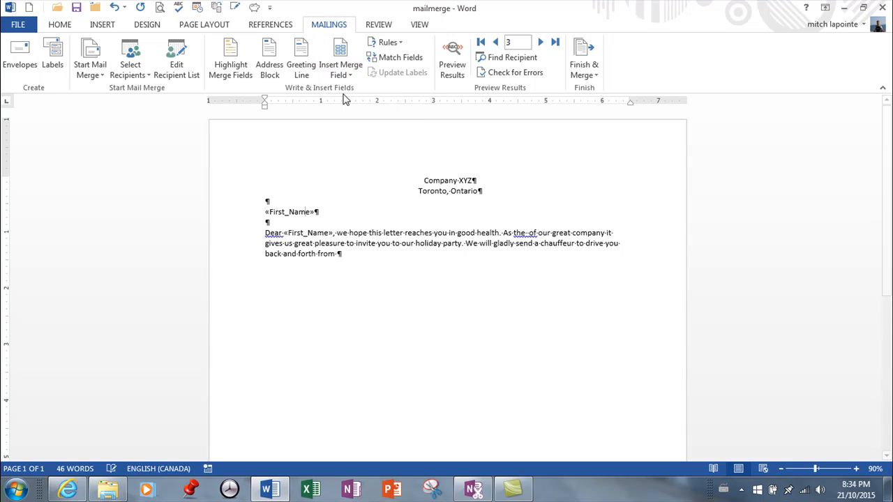
click(317, 211)
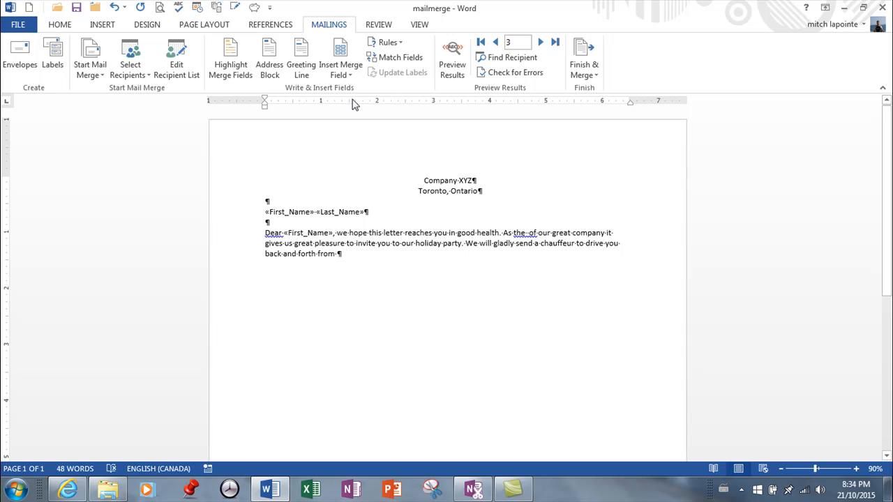
click(453, 59)
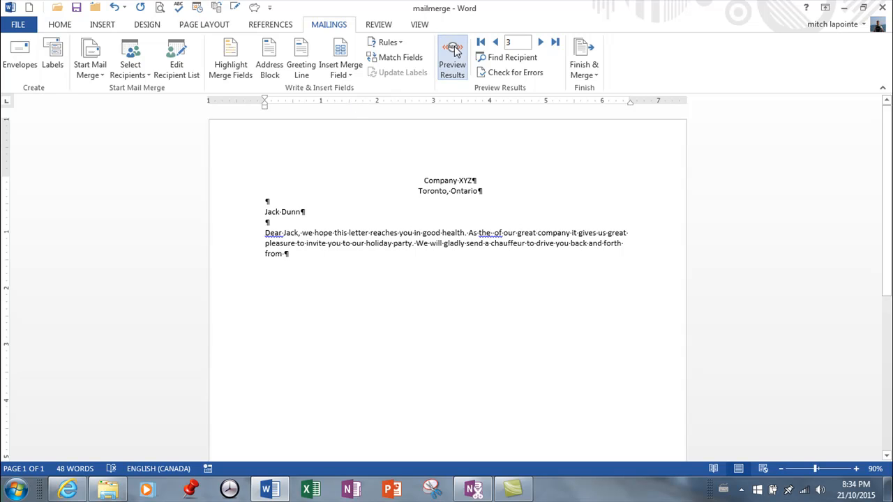
click(495, 42)
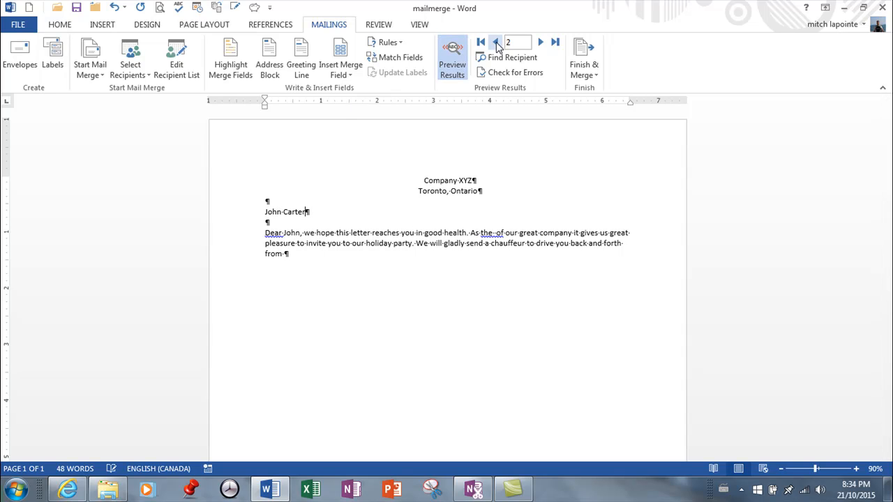
click(496, 42)
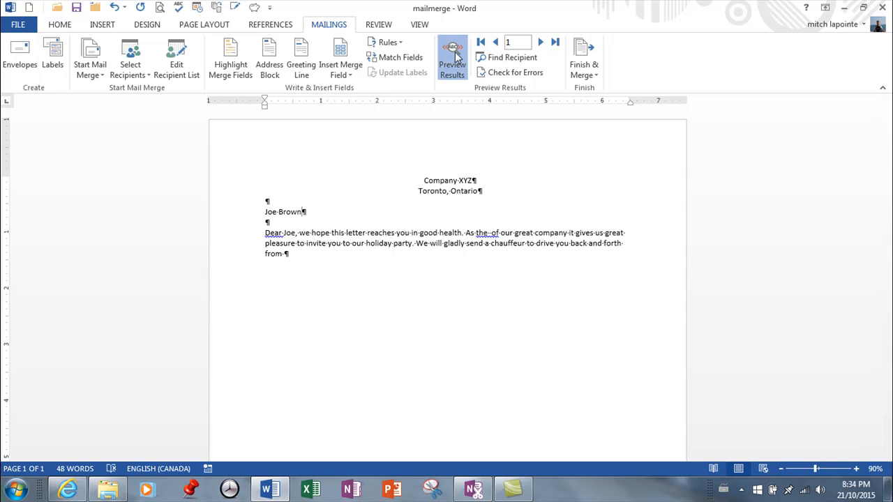
Step: Turn off the preview and reinsert the First_Name field after Dear without the comma
click(452, 60)
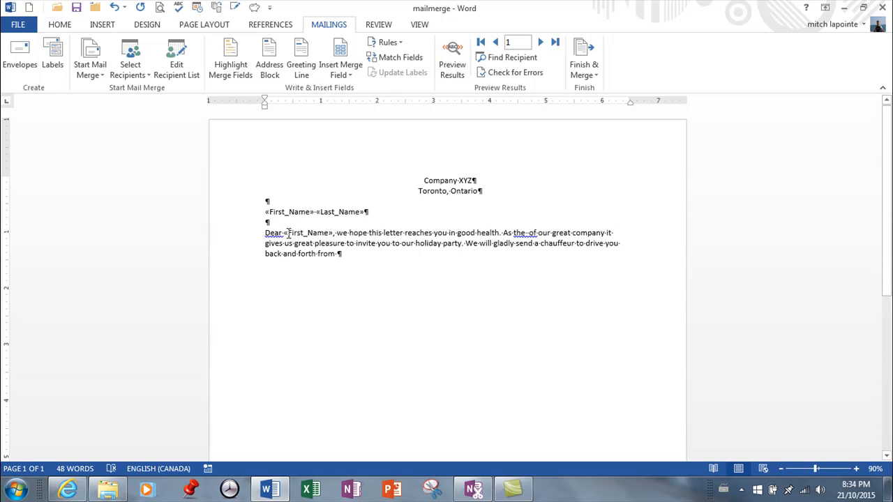
click(307, 232)
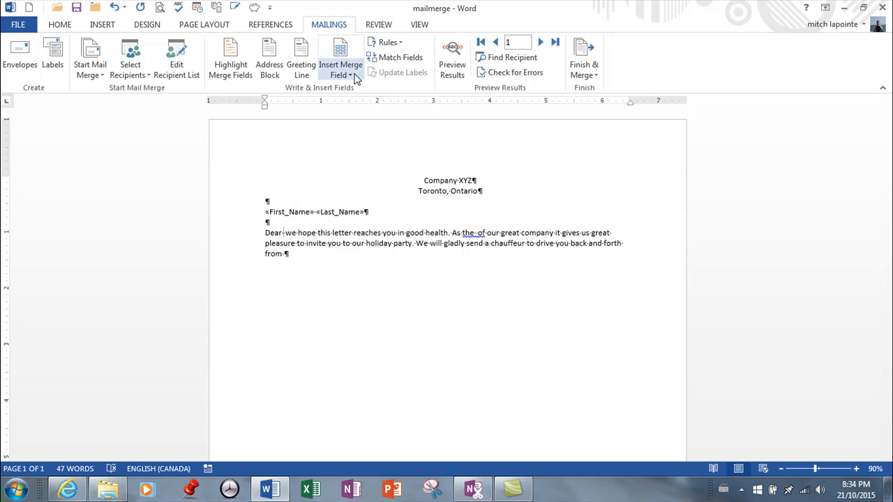
click(339, 69)
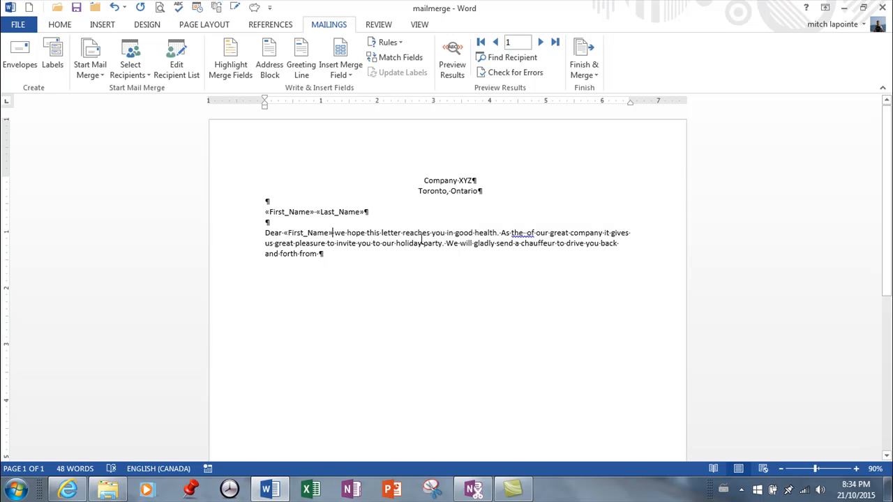
mouse_move(349, 247)
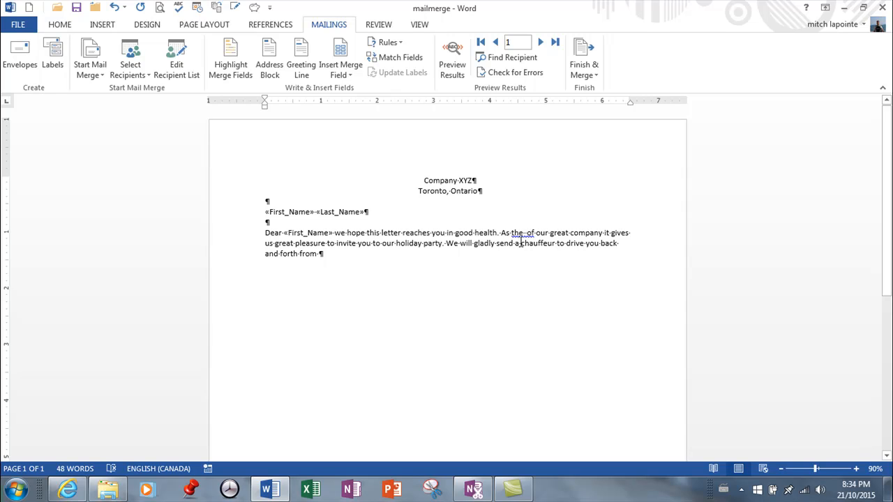
mouse_move(341, 59)
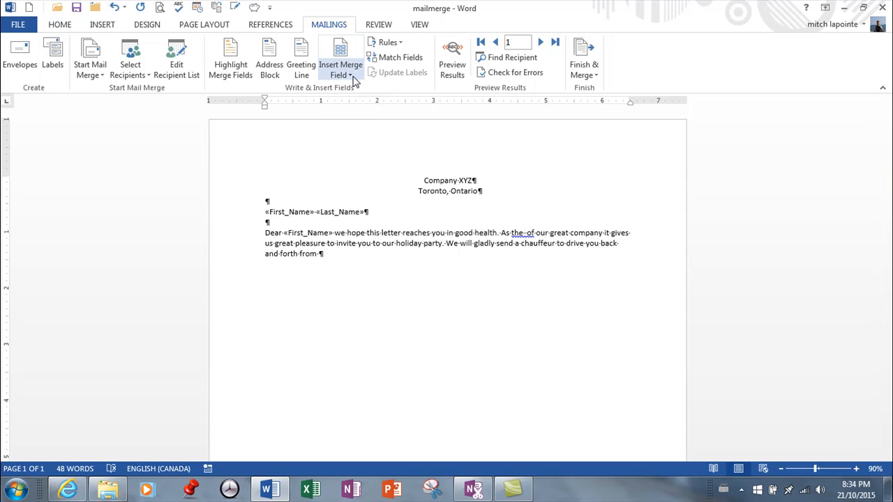
Step: Insert the Title merge field after "As the" in the letter body
click(341, 70)
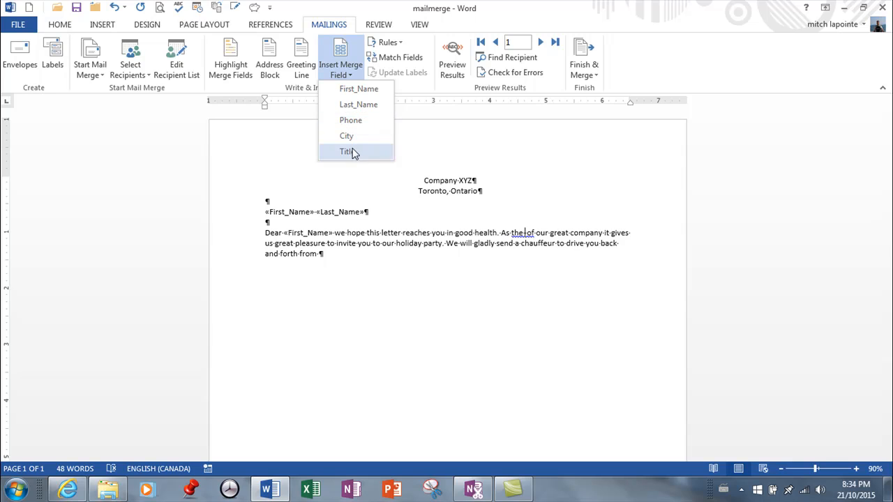
click(347, 151)
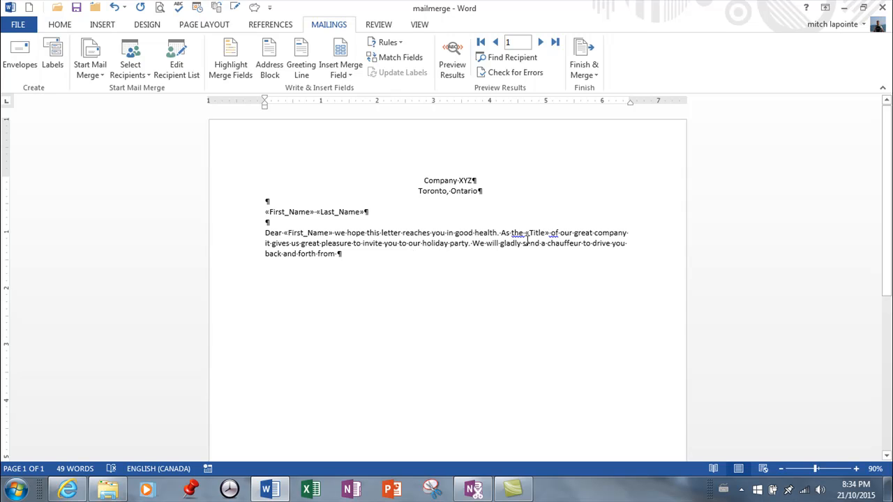
mouse_move(317, 251)
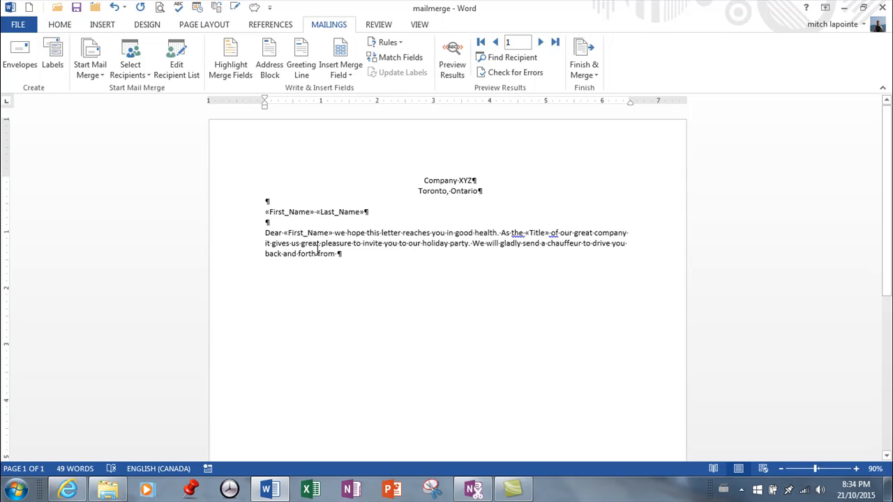
mouse_move(344, 172)
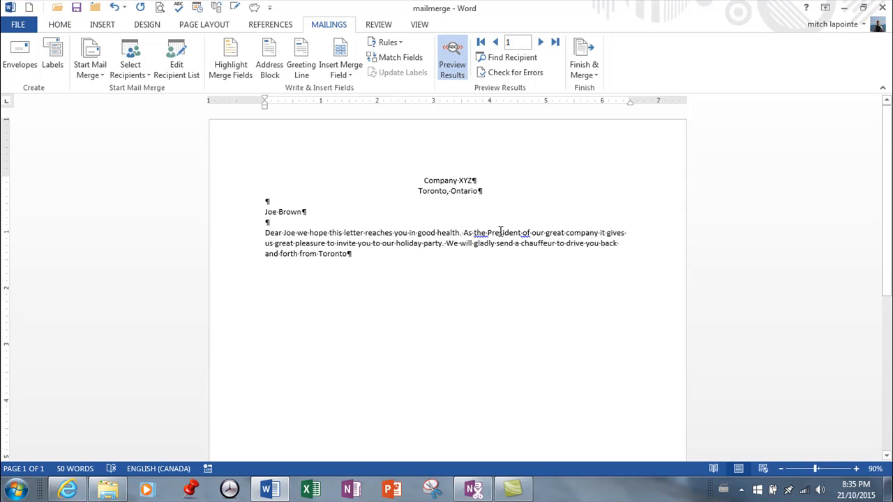
mouse_move(376, 238)
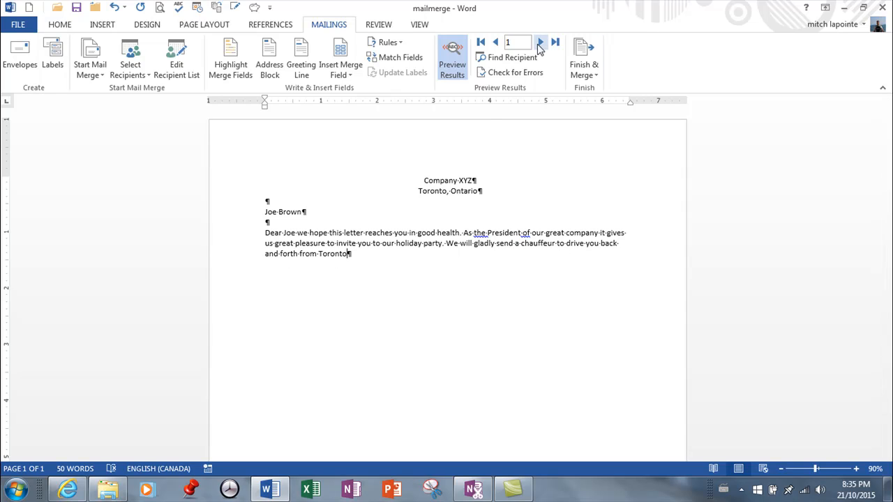
click(540, 42)
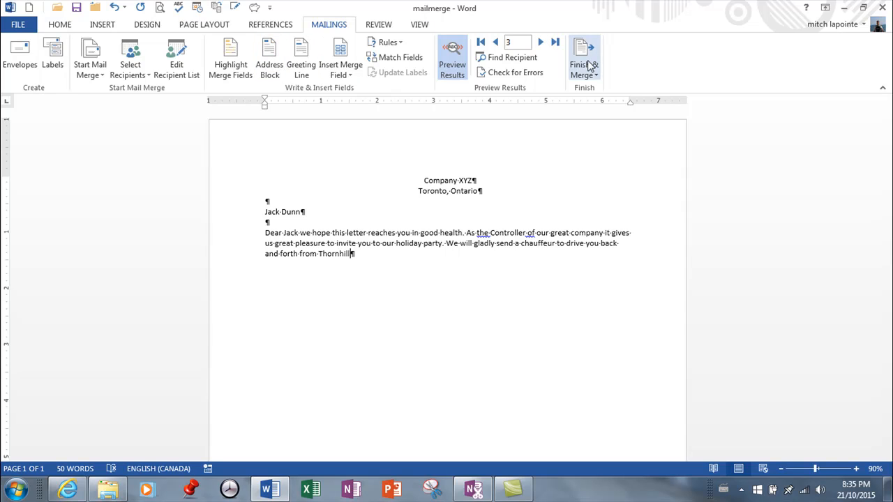
mouse_move(584, 59)
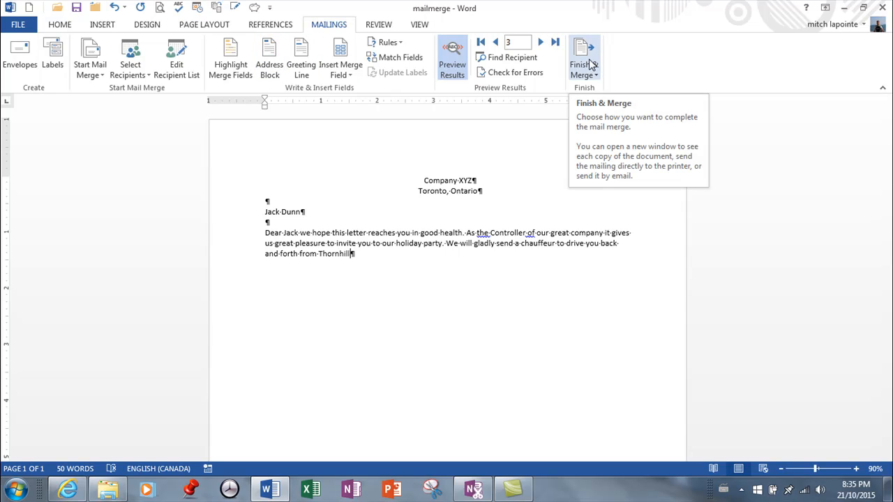
Step: Finish & Merge to Edit Individual Documents, merging All records into a new document
click(584, 59)
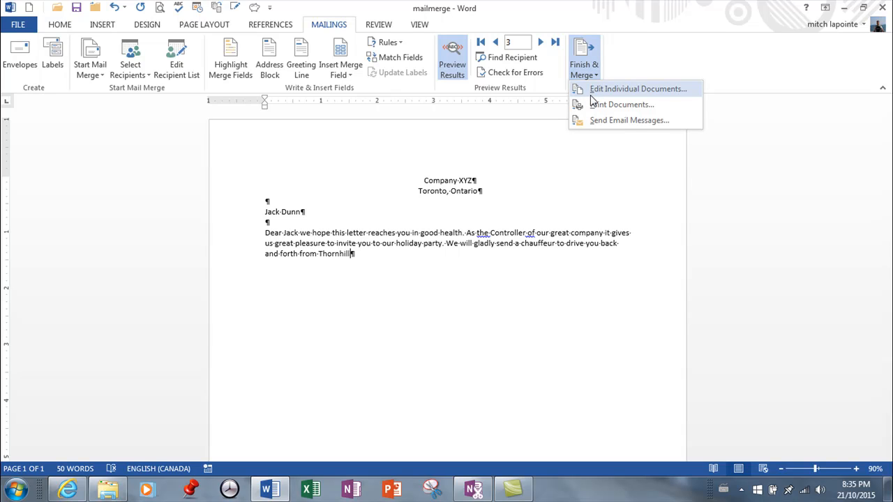
mouse_move(635, 94)
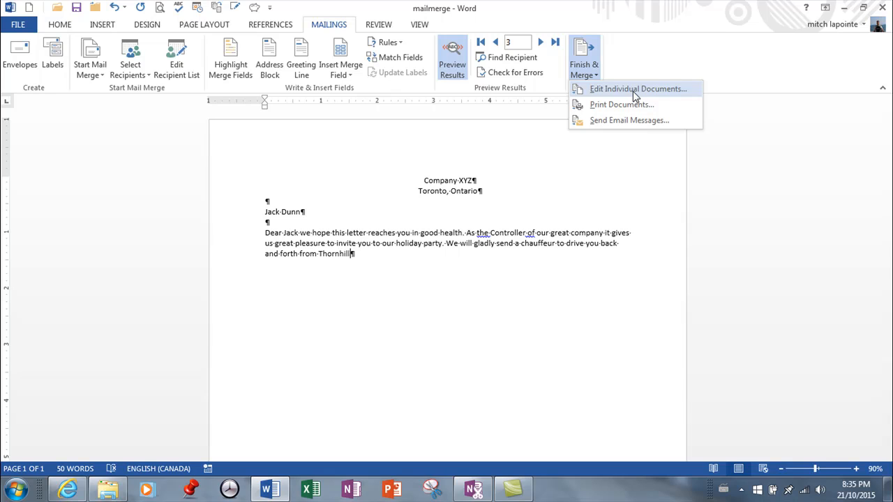
mouse_move(621, 105)
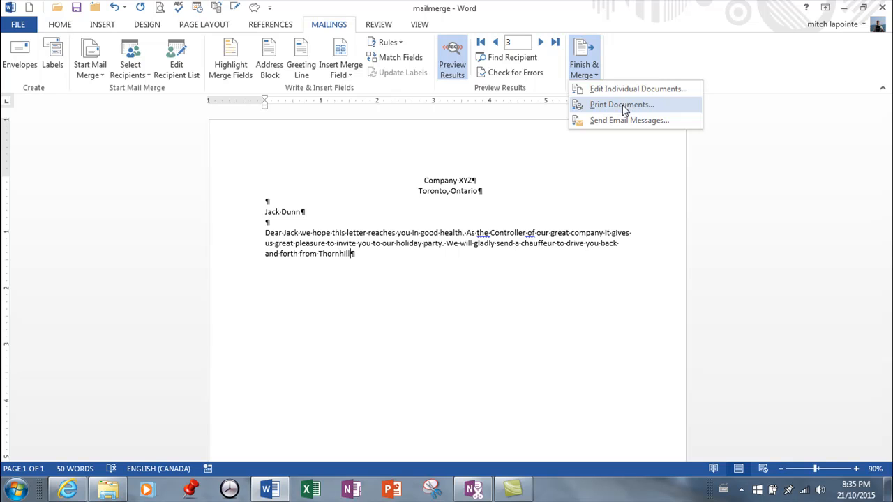
click(638, 89)
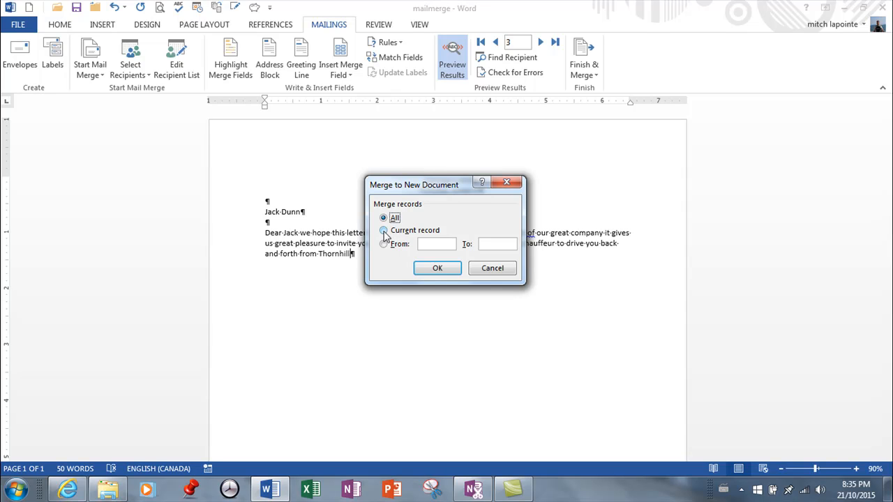
click(383, 217)
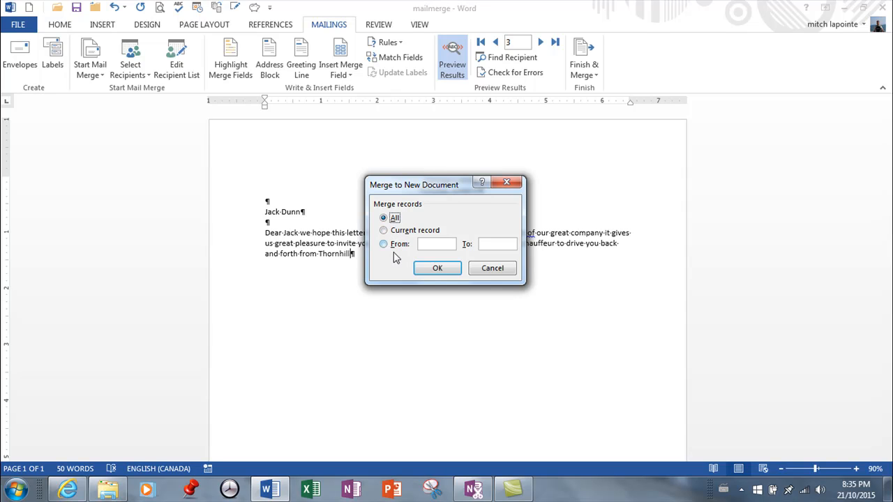
click(437, 268)
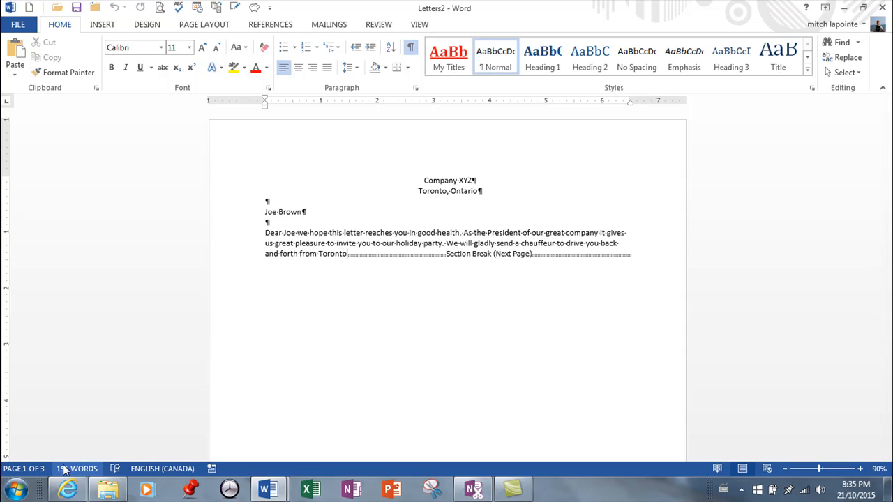
Step: Scroll through the merged Letters2 document, then return to the original mailmerge letter
scroll(down, 3)
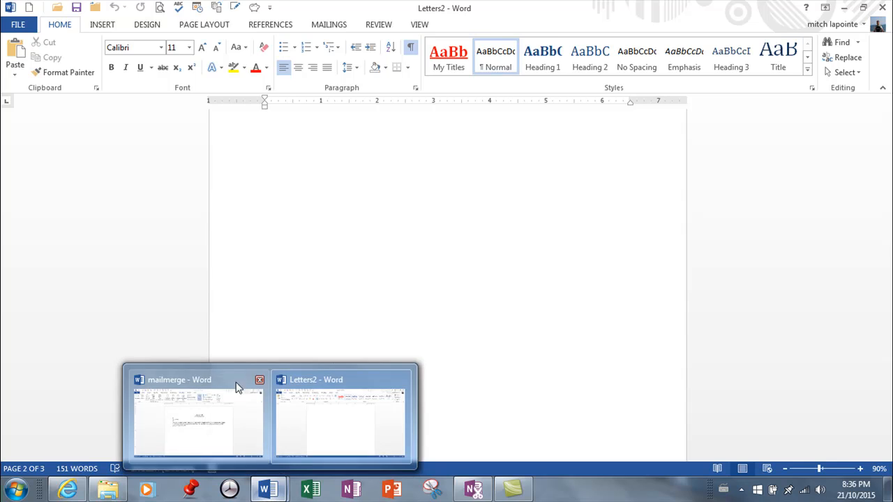
click(199, 415)
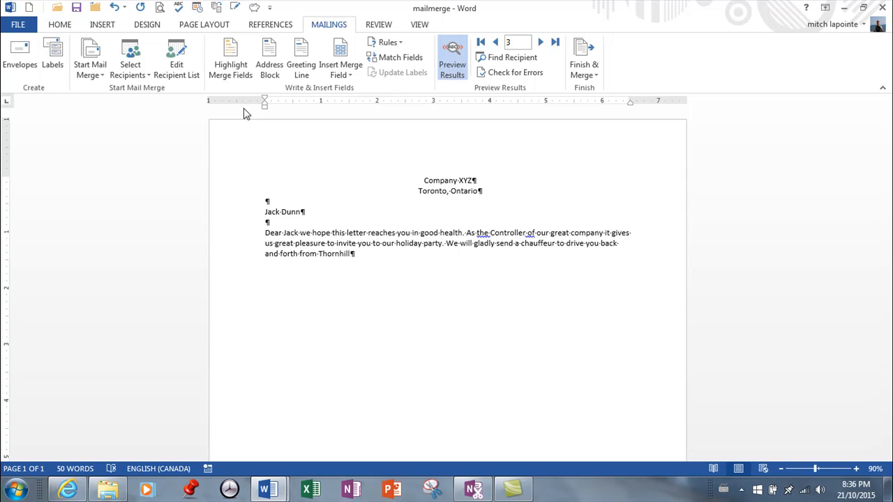
Step: Reset the mailmerge letter to plain text and list the Start Mail Merge choices
click(452, 59)
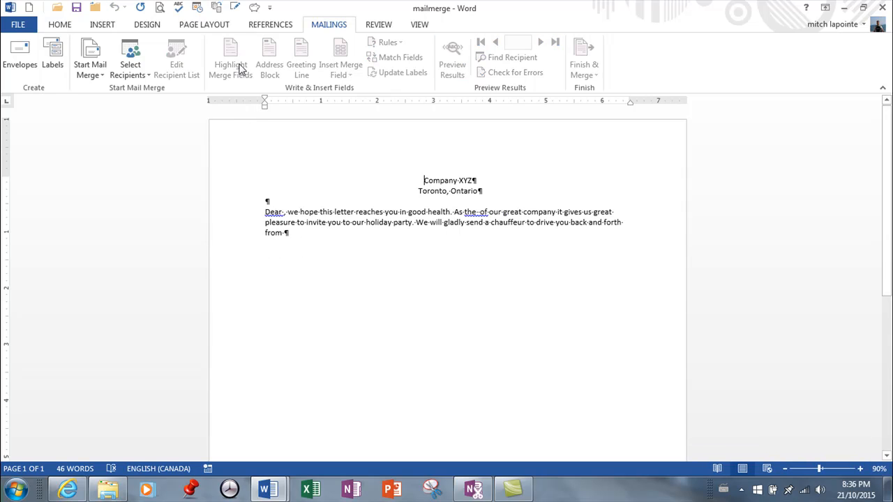
mouse_move(89, 59)
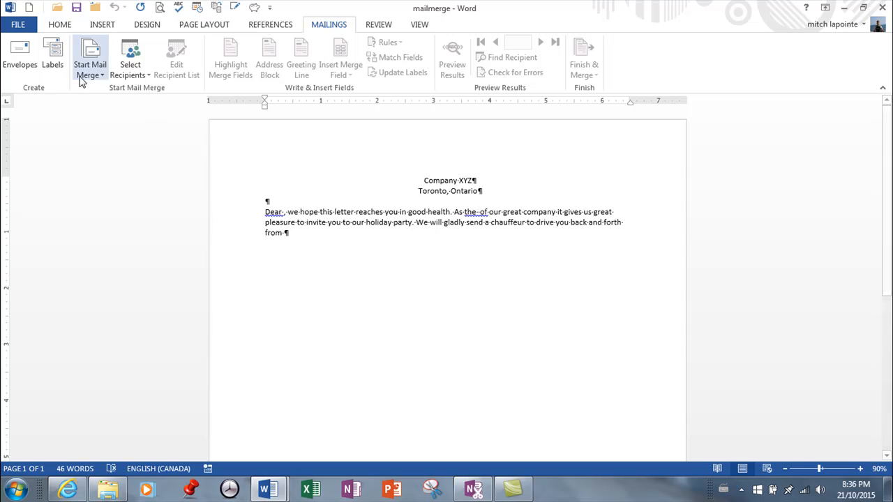
click(90, 59)
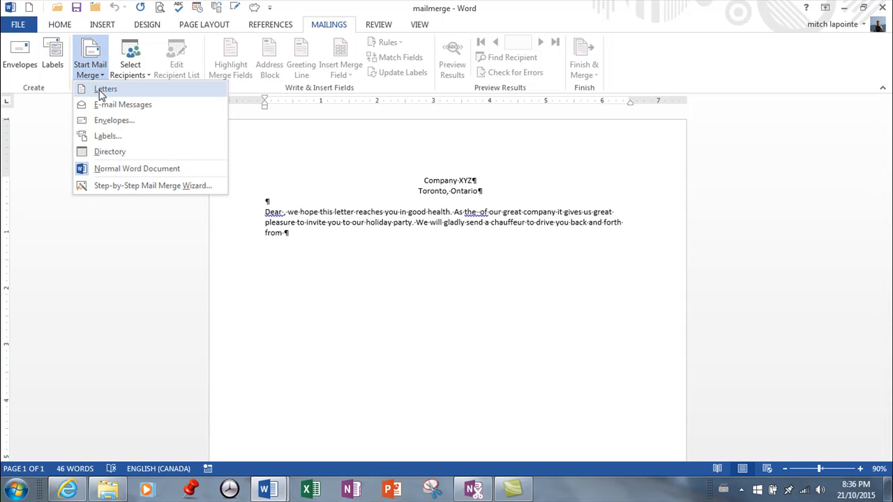
Step: Launch the Step-by-Step Mail Merge Wizard keeping Letters and the current document, reaching Select recipients
click(152, 186)
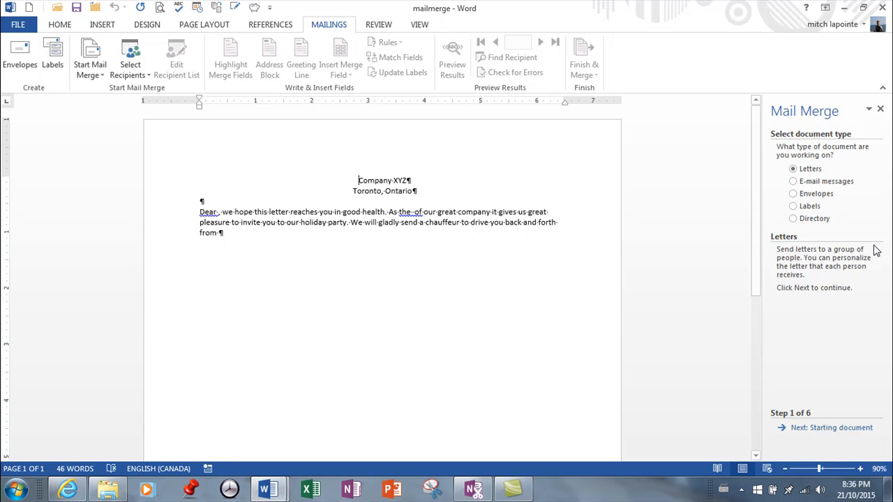
mouse_move(855, 163)
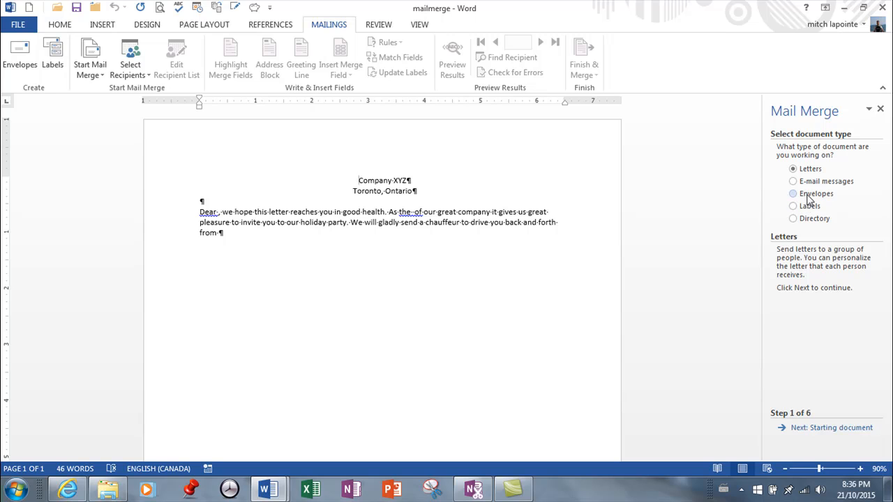
mouse_move(809, 197)
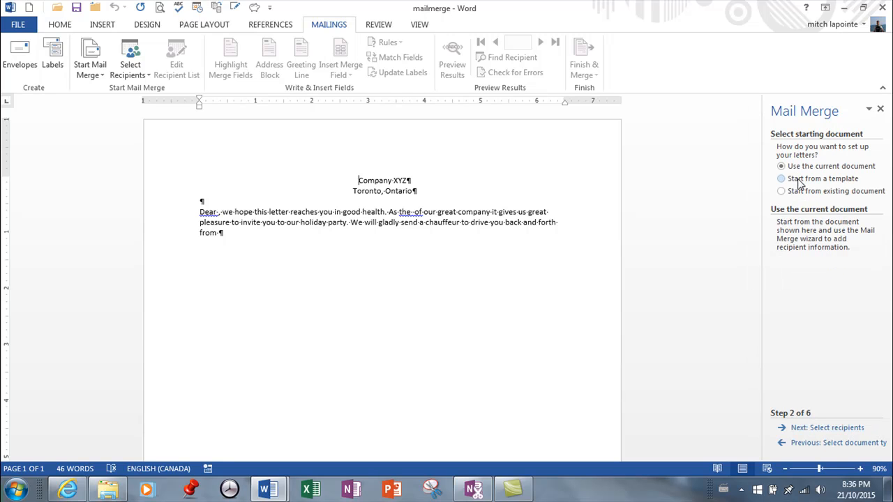
click(781, 166)
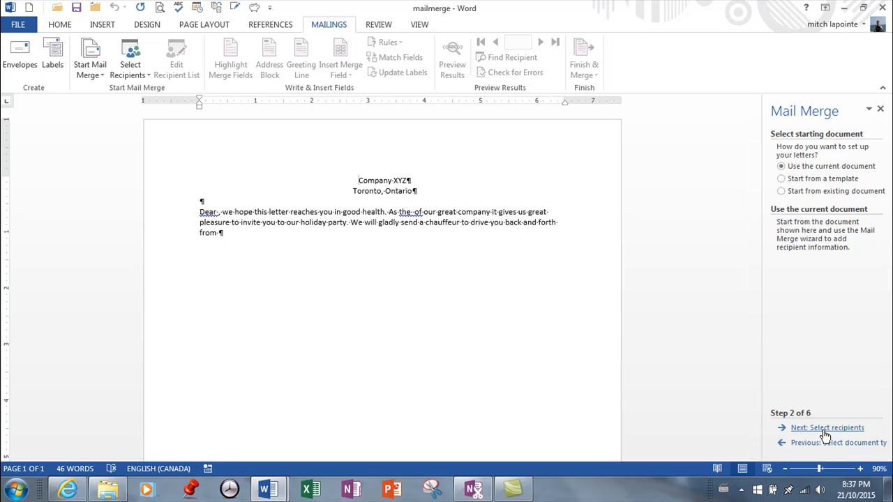
click(827, 428)
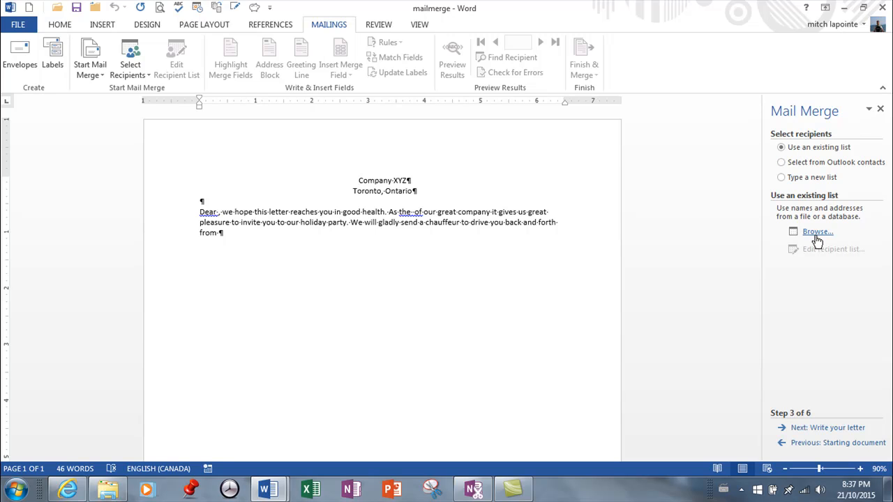
Step: Select the dataword file from Documents as the recipient list and confirm Brown, Carter and Dunn
click(817, 231)
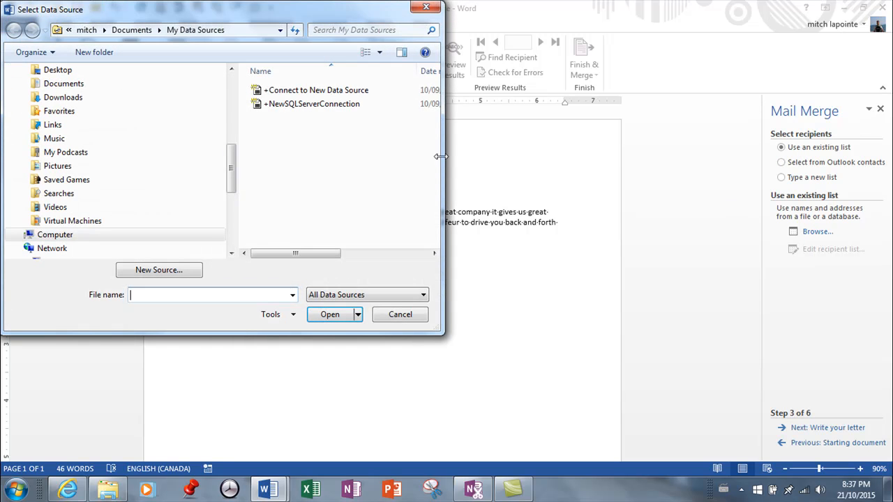
scroll(down, 3)
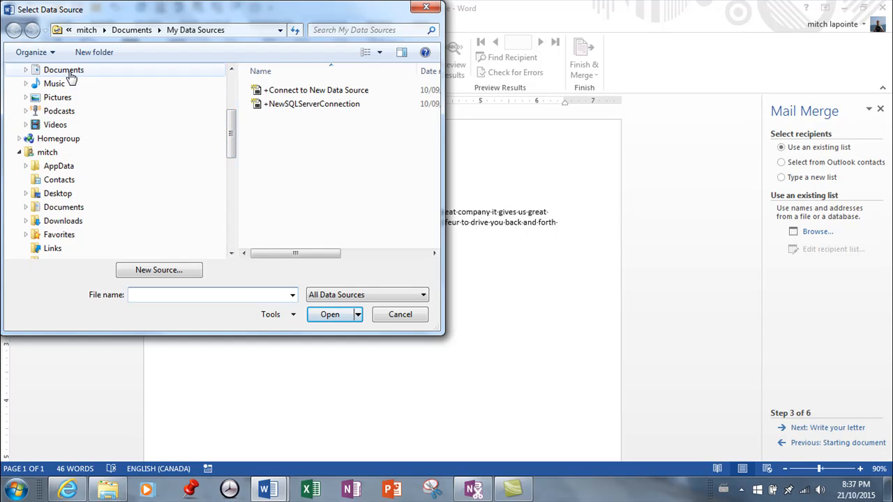
click(63, 70)
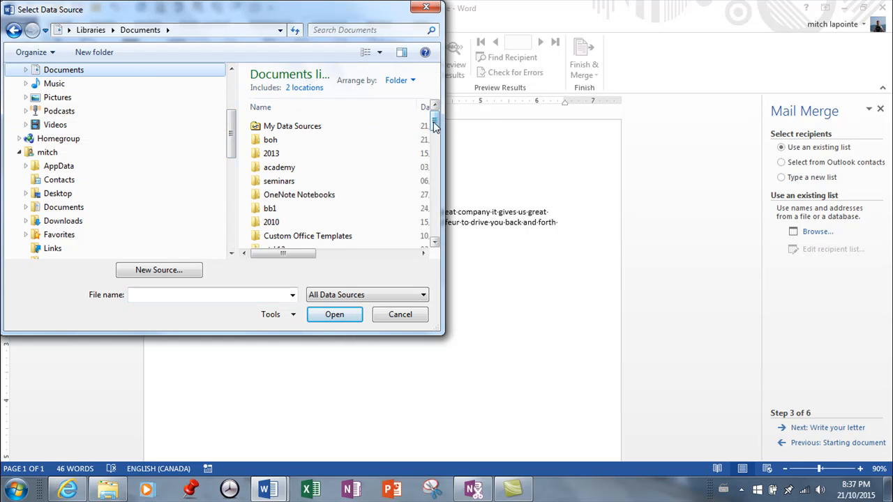
scroll(down, 3)
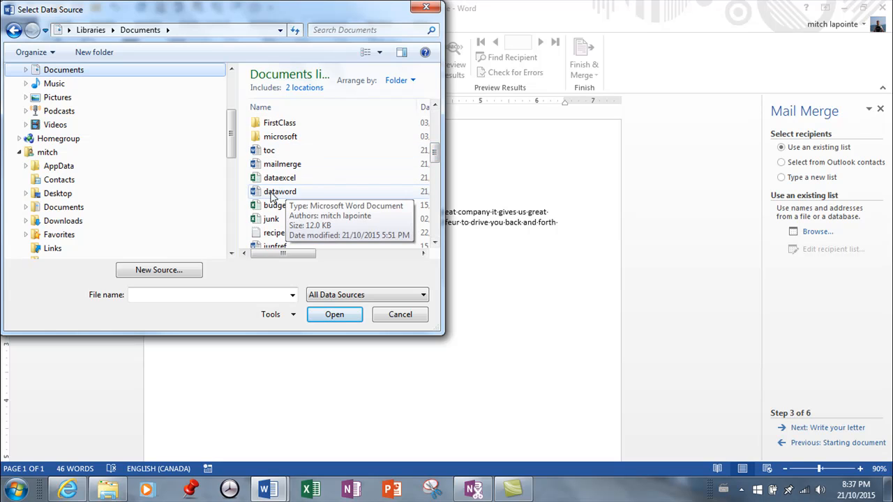
click(334, 314)
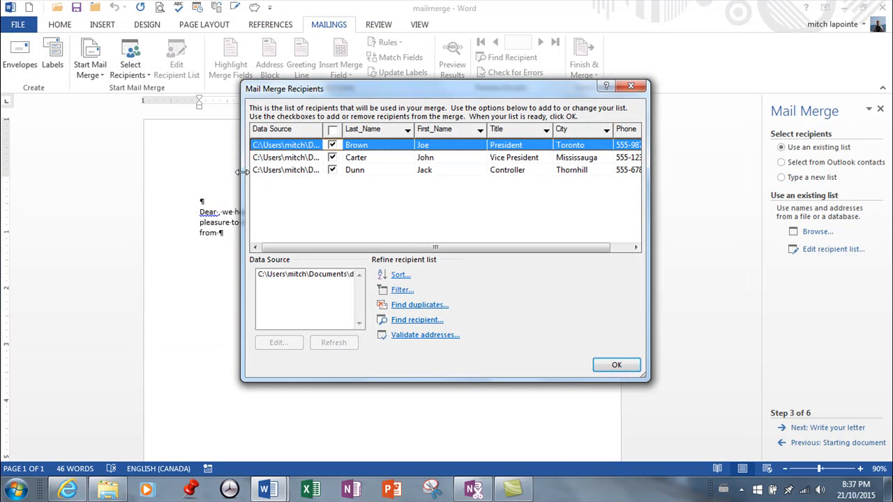
mouse_move(520, 181)
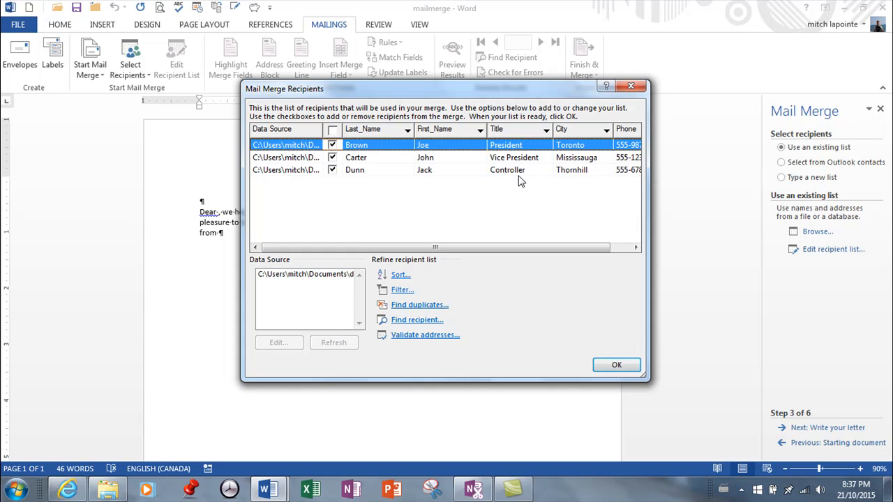
mouse_move(460, 160)
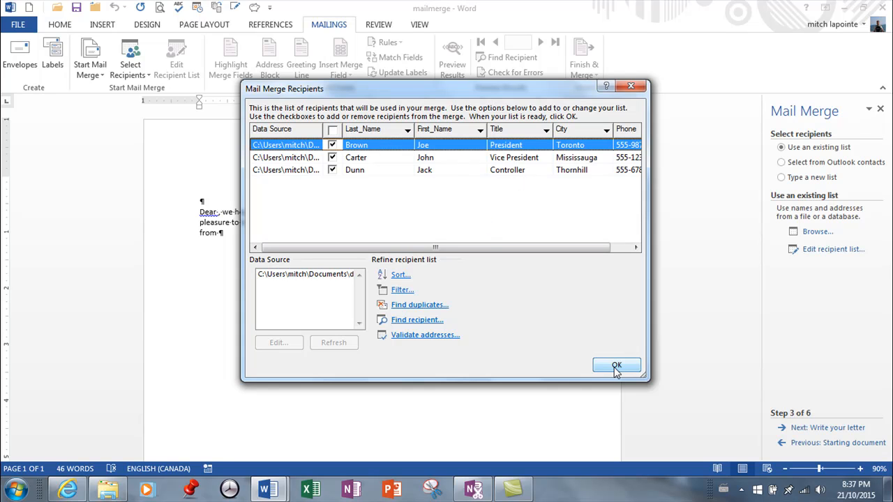
click(617, 365)
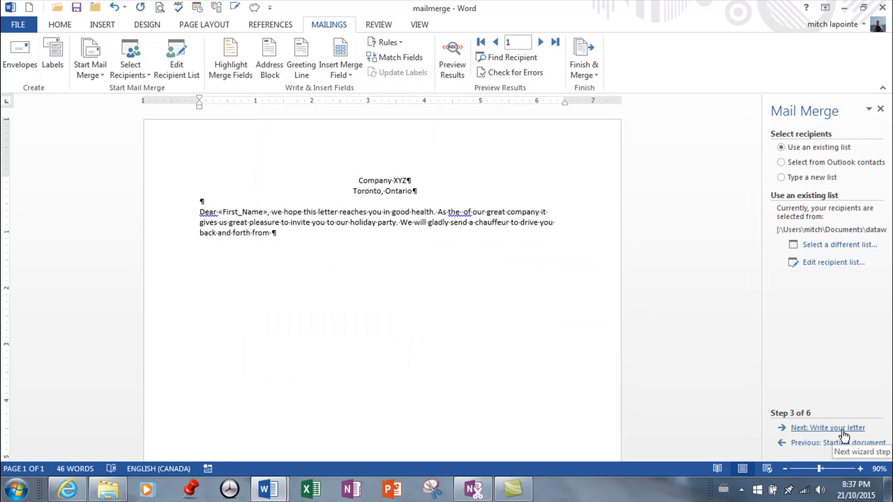
Step: In the write-your-letter step, insert the Title merge field after "As the"
click(827, 428)
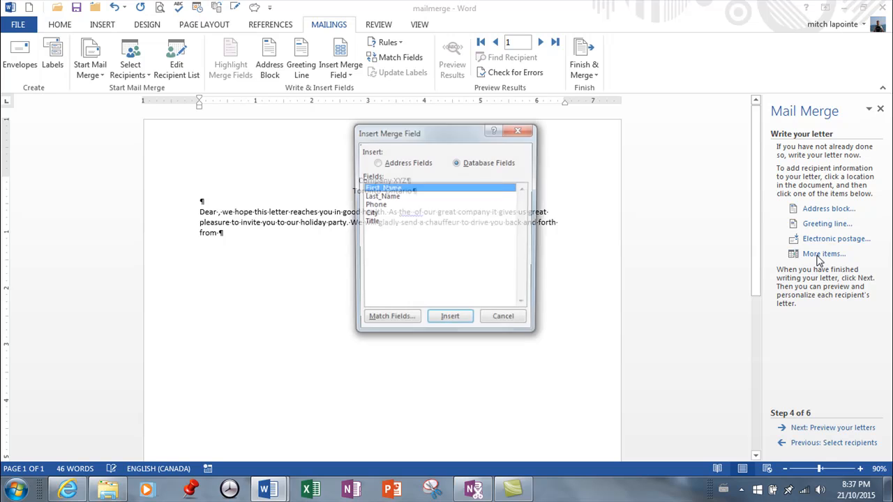
click(449, 317)
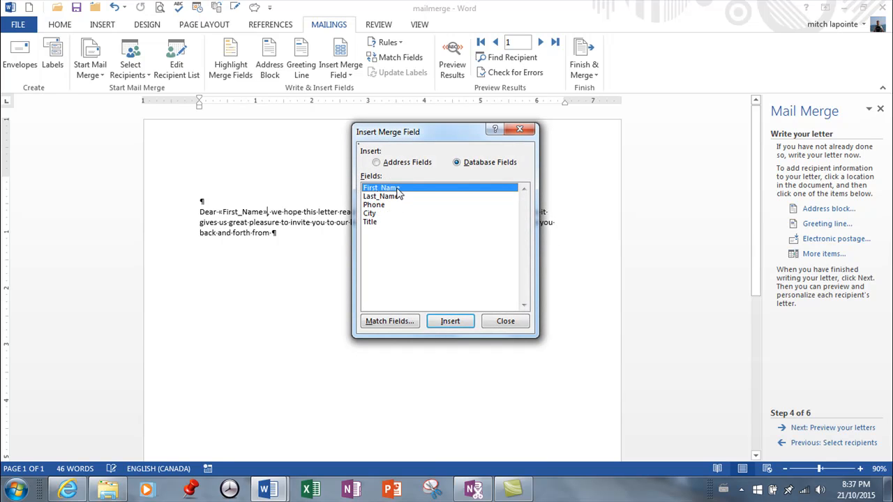
mouse_move(431, 204)
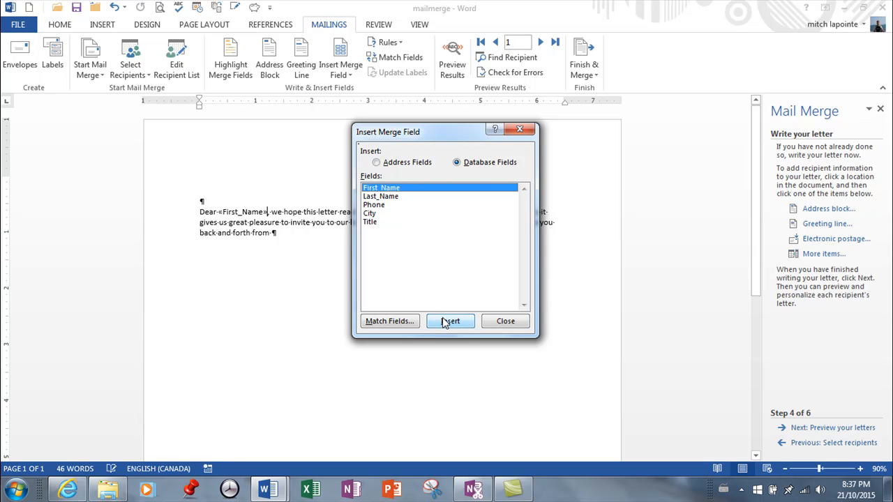
mouse_move(505, 321)
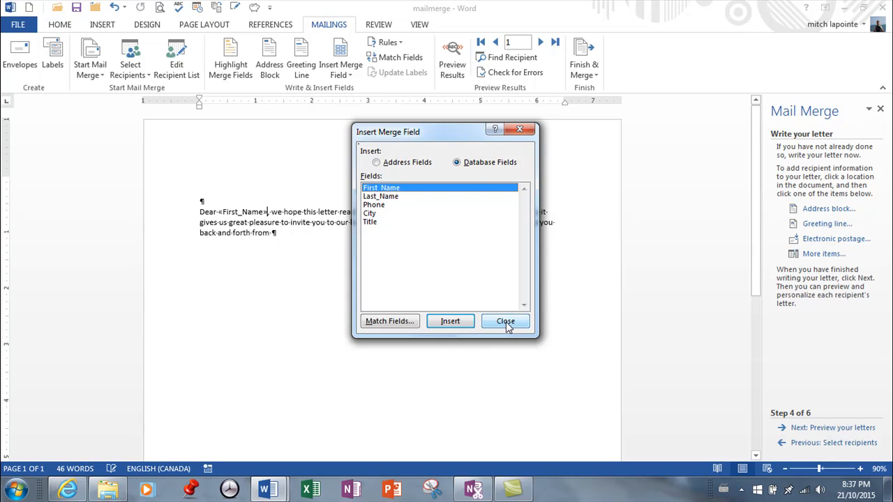
click(505, 321)
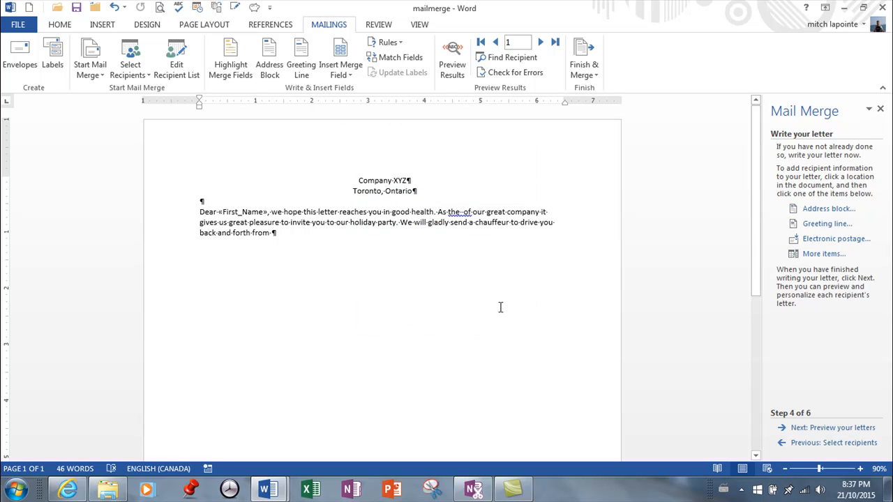
mouse_move(464, 212)
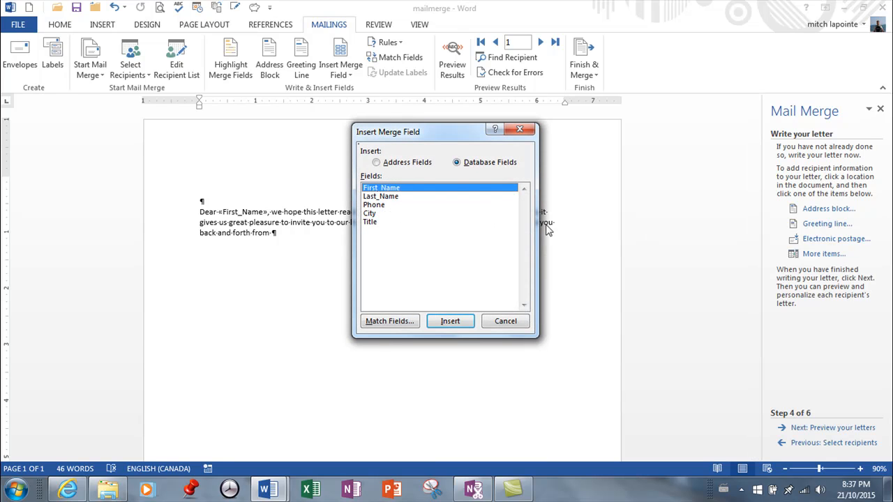
click(369, 222)
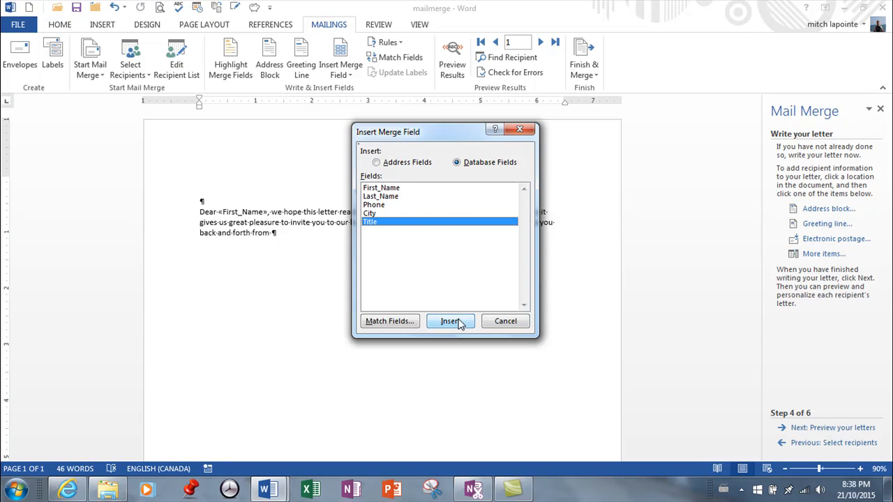
click(450, 321)
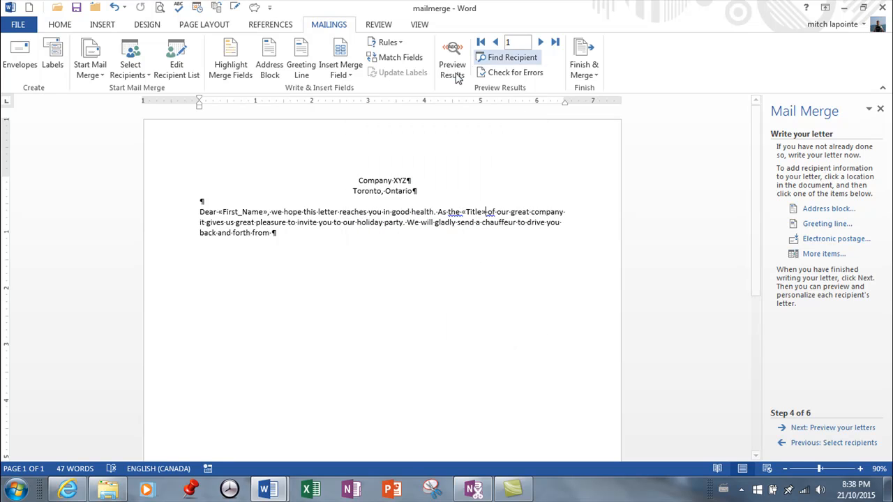
Step: Toggle Preview Results, then insert the City merge field after "back and forth from"
click(452, 60)
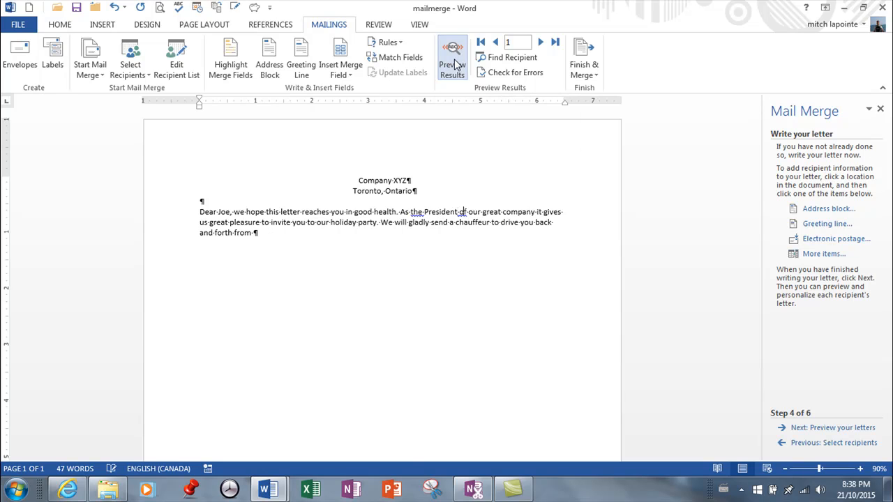
click(452, 60)
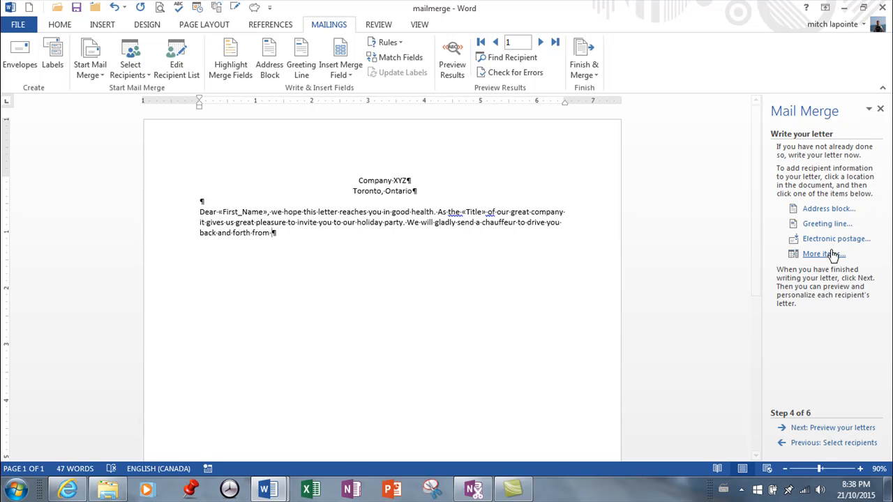
click(823, 253)
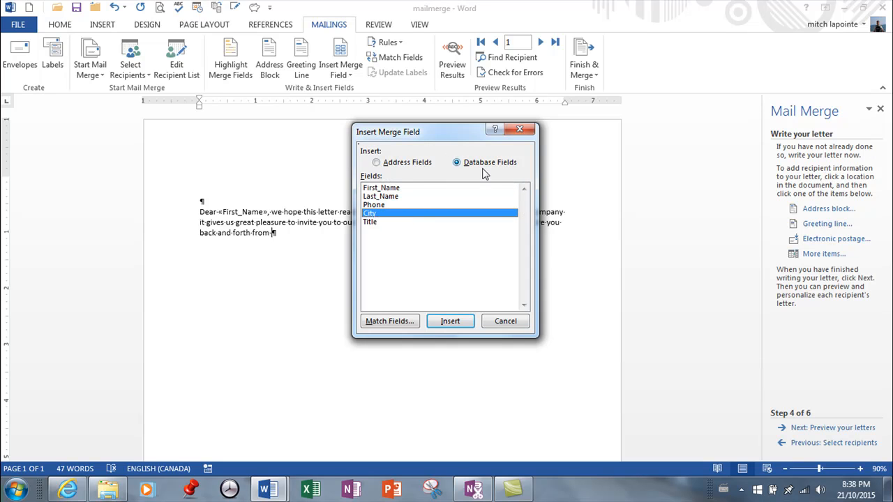
mouse_move(361, 83)
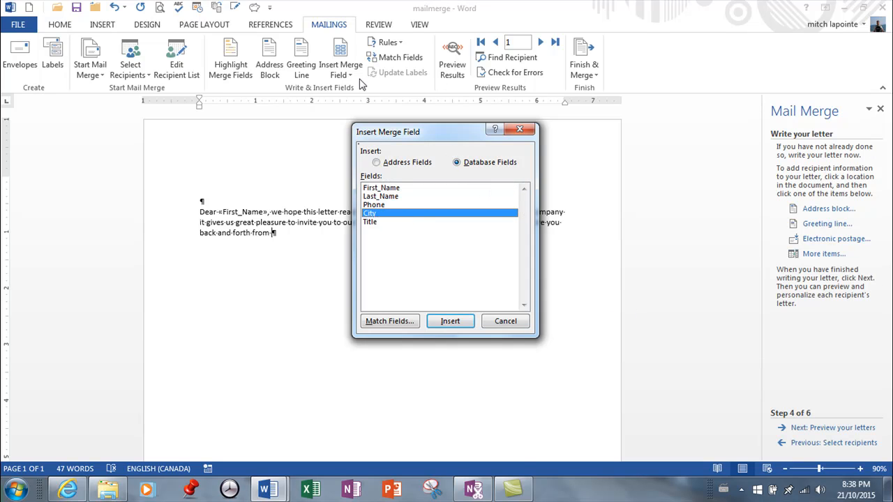
click(450, 321)
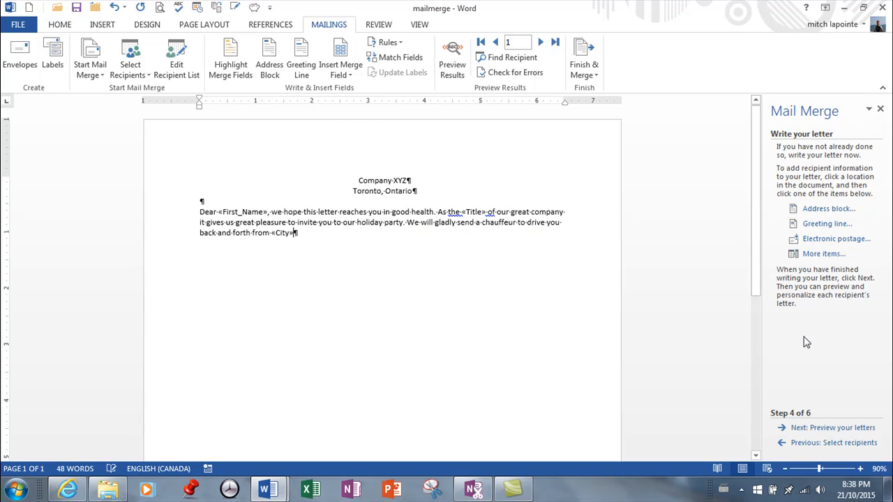
Step: Preview the merged letters for Joe, John and Jack, returning to Joe Brown's Toronto letter
click(452, 56)
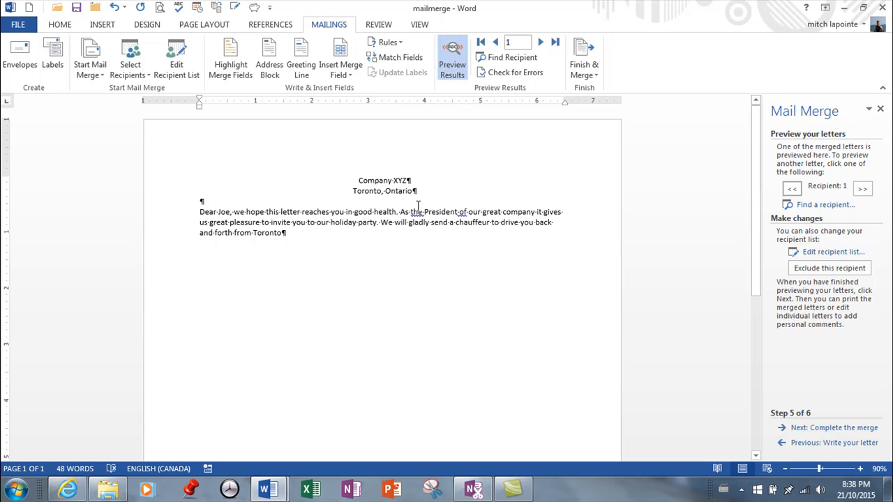
click(863, 190)
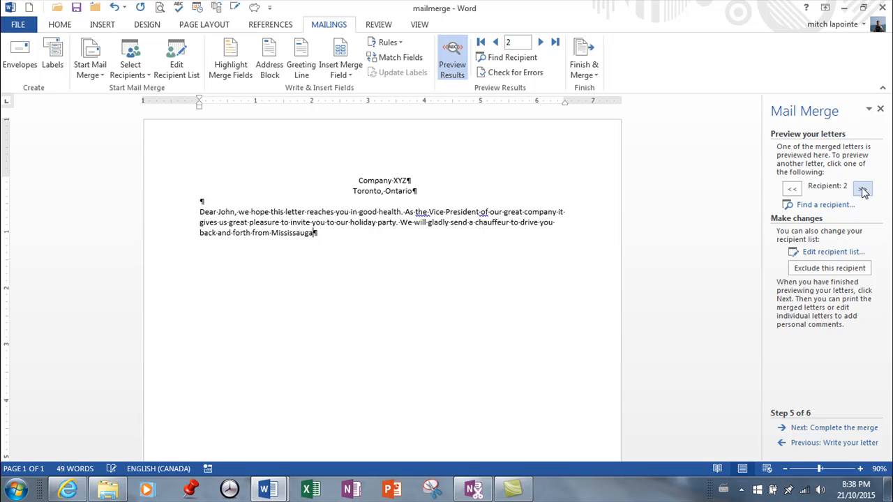
click(863, 190)
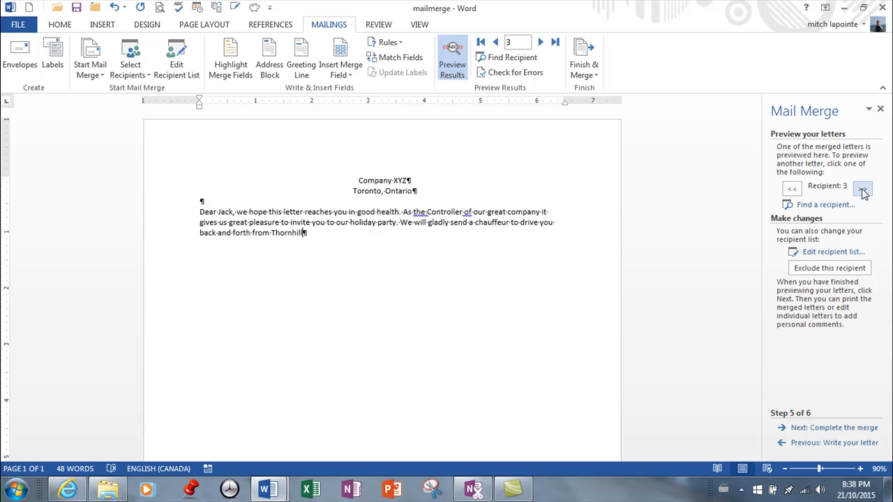
click(792, 190)
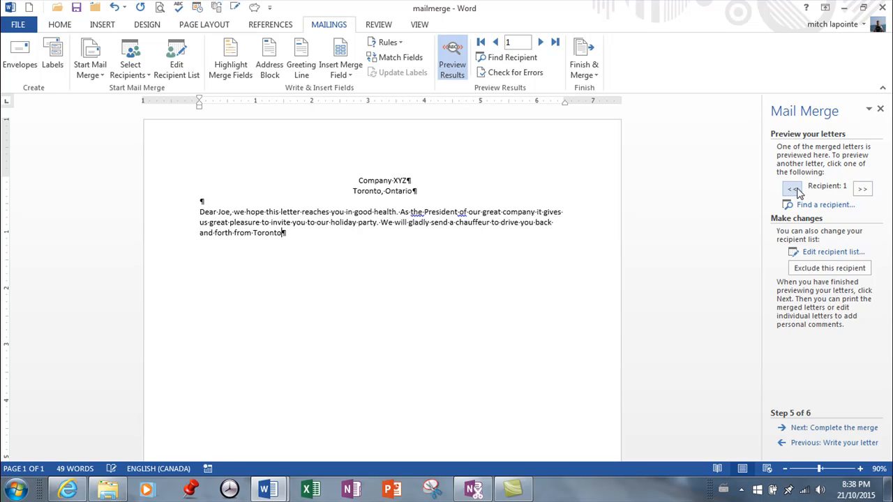
Step: Complete the merge of all records into a new Letters3 document of individual letters
click(835, 428)
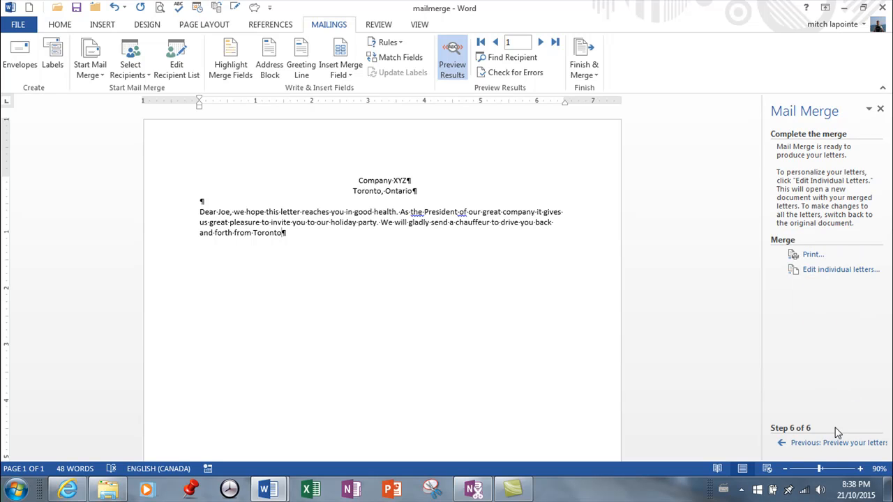
mouse_move(815, 275)
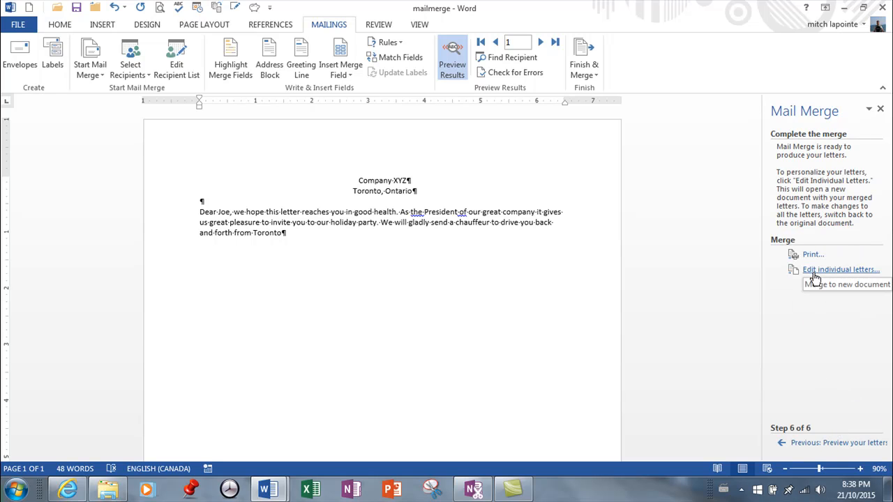
click(841, 269)
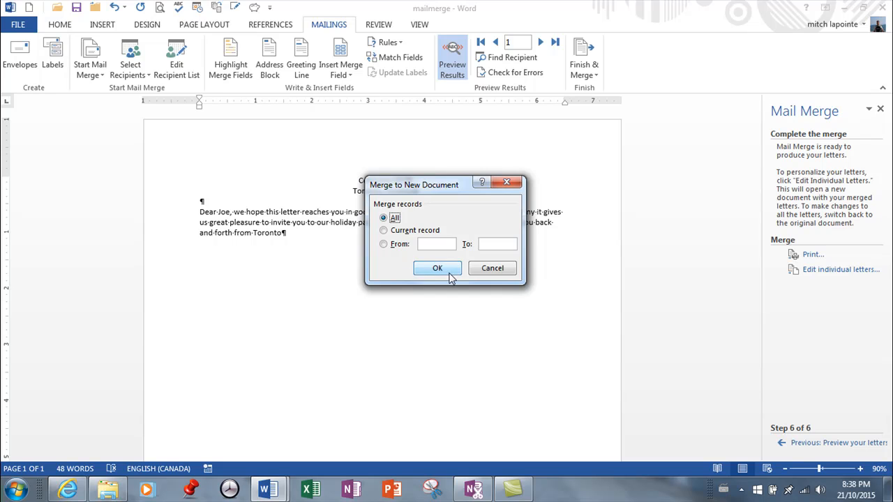
click(438, 269)
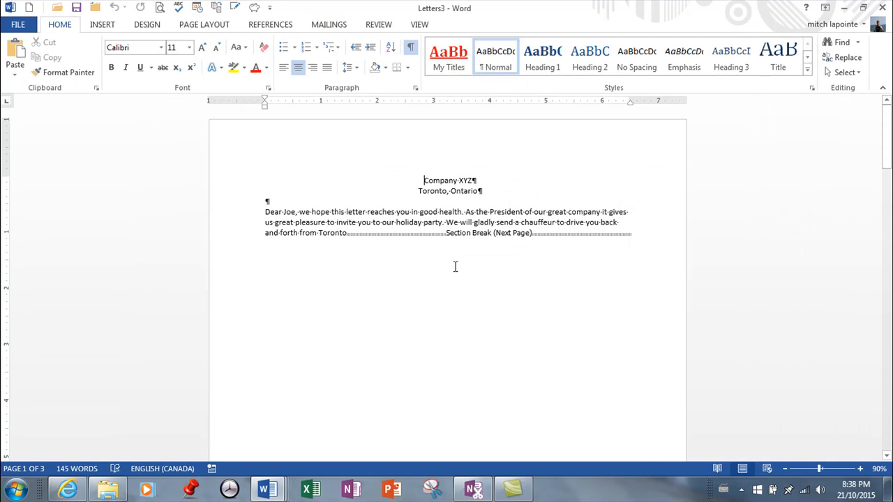